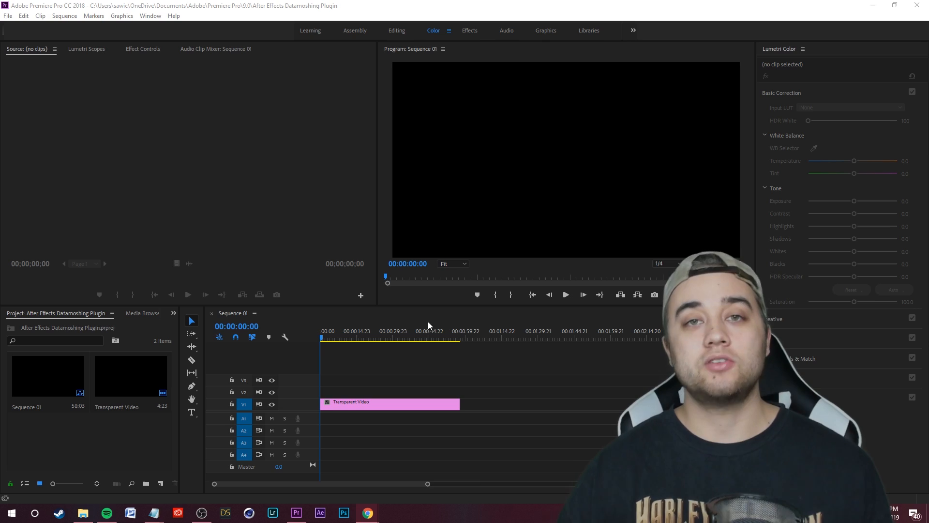
{"action": "mouse_move", "coordinate": [367, 512]}
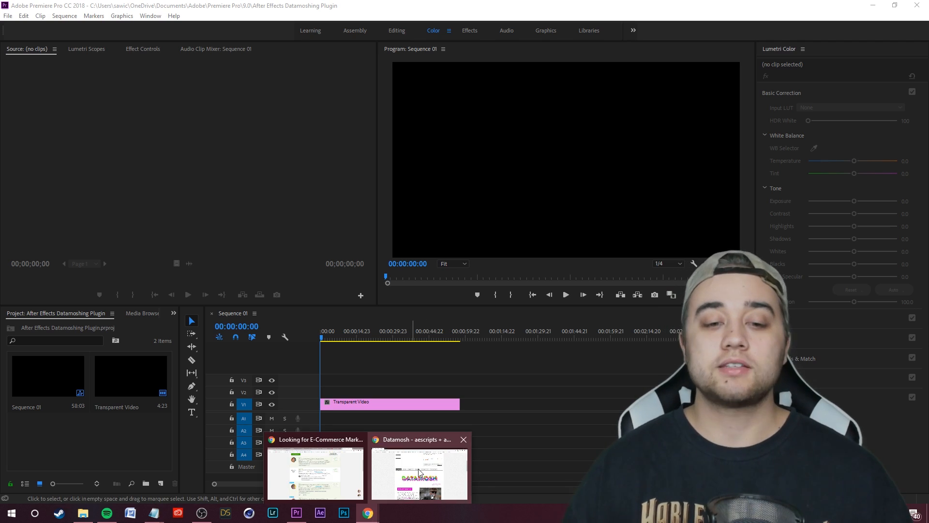
Step: Bring up the Datamosh aescripts product page in Chrome from the taskbar
{"action": "left_click", "coordinate": [420, 474]}
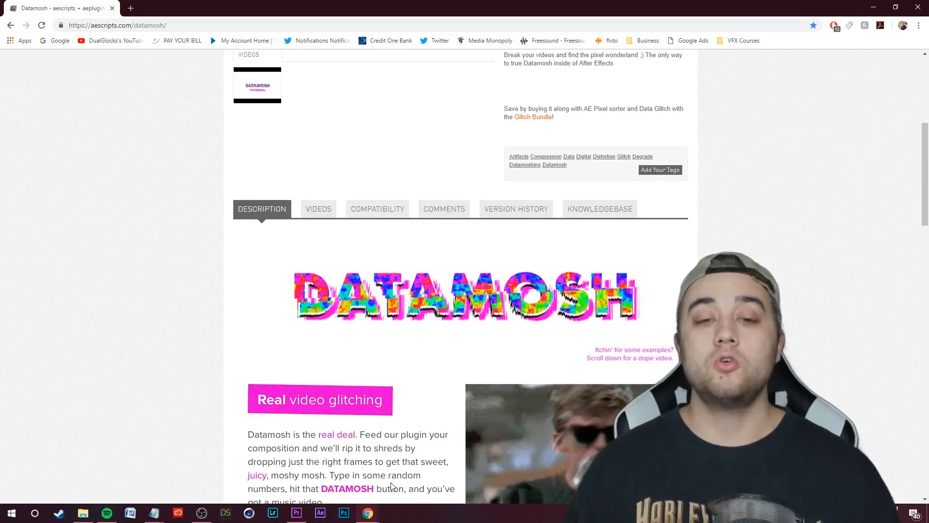
Step: Scroll through the Datamosh product page's feature descriptions
{"action": "scroll", "scroll_direction": "down", "scroll_amount": 3}
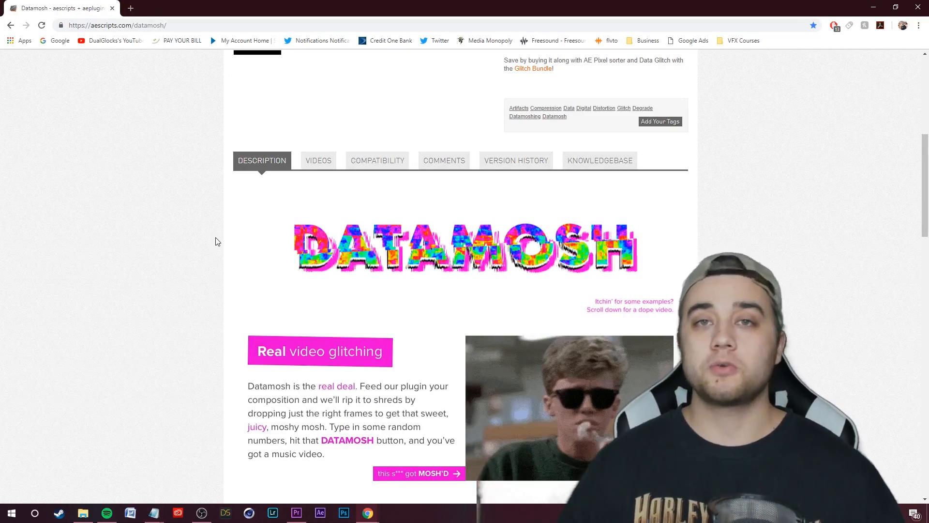
{"action": "scroll", "scroll_direction": "down", "scroll_amount": 3}
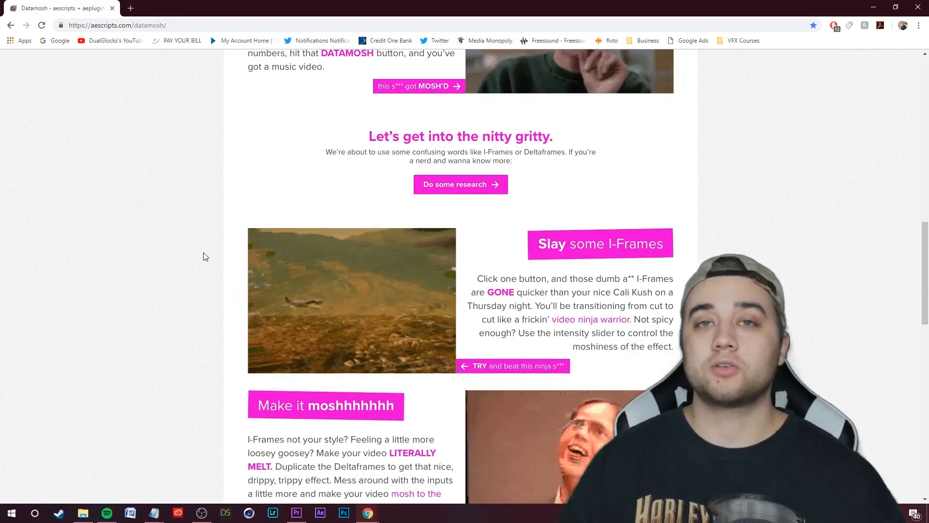
{"action": "scroll", "scroll_direction": "up", "scroll_amount": 3}
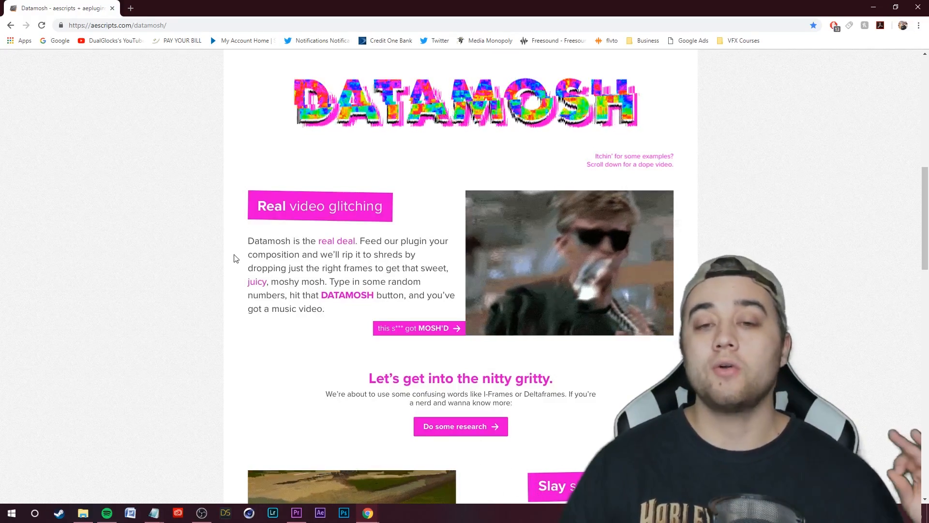
{"action": "scroll", "scroll_direction": "down", "scroll_amount": 3}
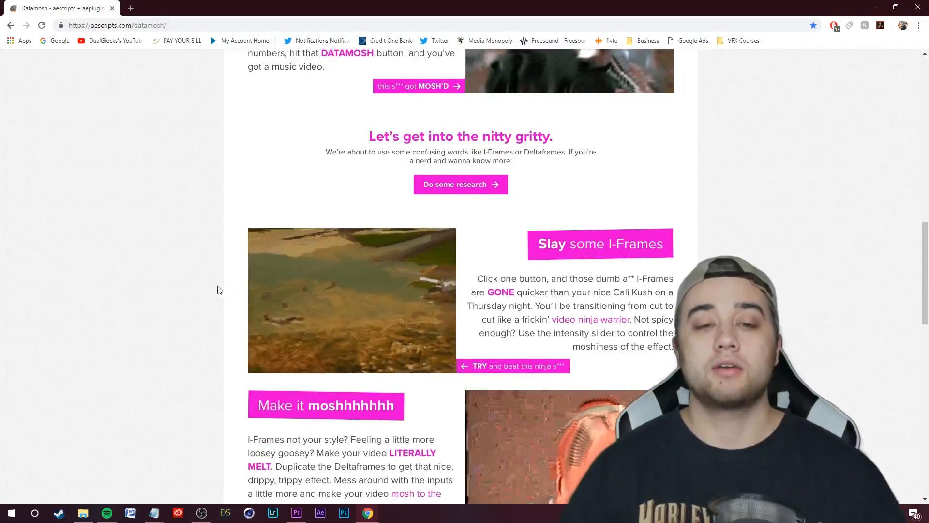
{"action": "scroll", "scroll_direction": "down", "scroll_amount": 3}
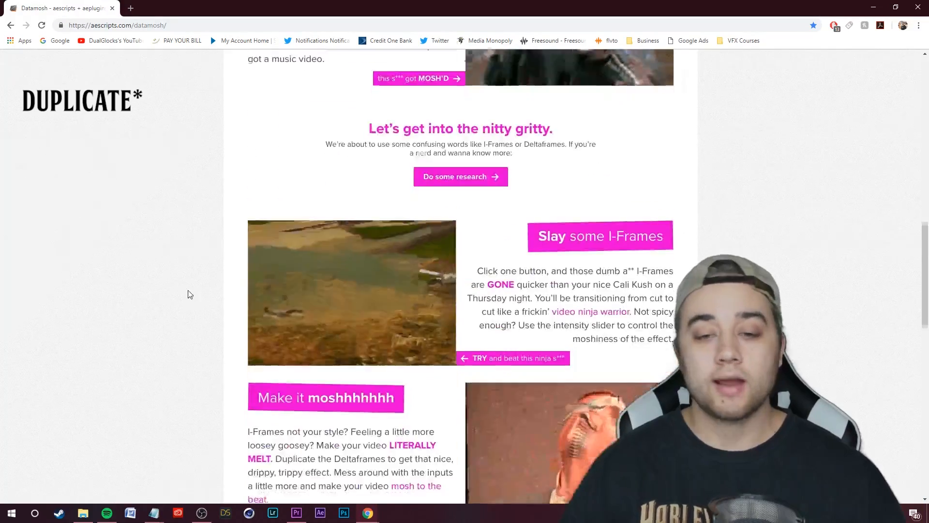
{"action": "scroll", "scroll_direction": "down", "scroll_amount": 3}
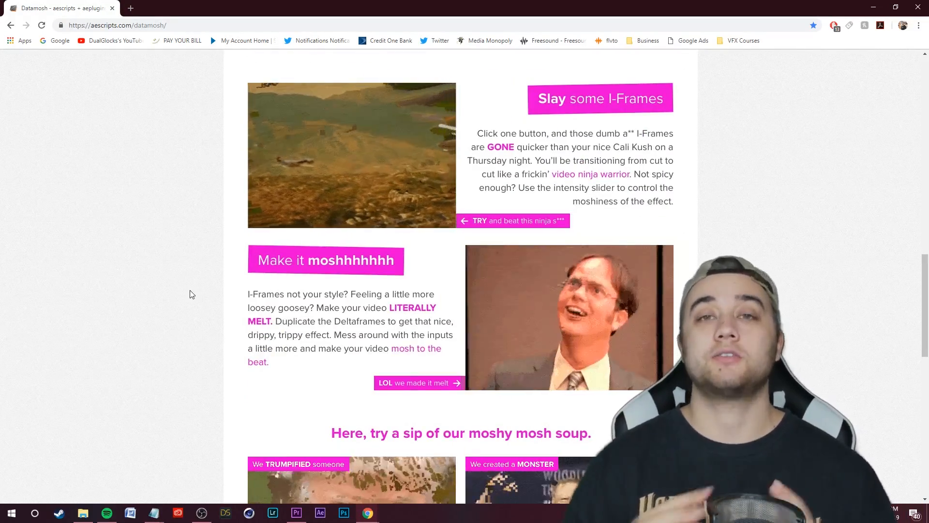
{"action": "scroll", "scroll_direction": "down", "scroll_amount": 3}
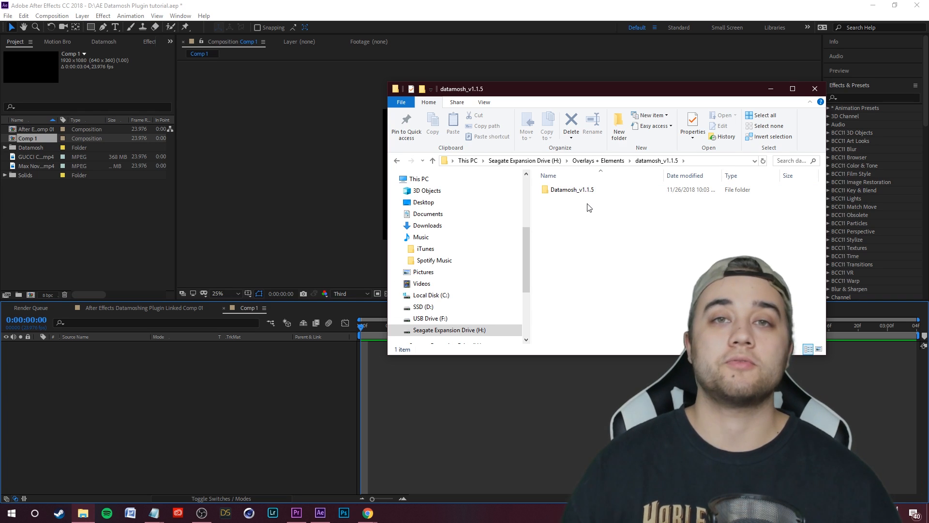
Step: Open the Datamosh_v1.1.5 folder and its 'Installation guide - README FIRST'
{"action": "left_click", "coordinate": [572, 190]}
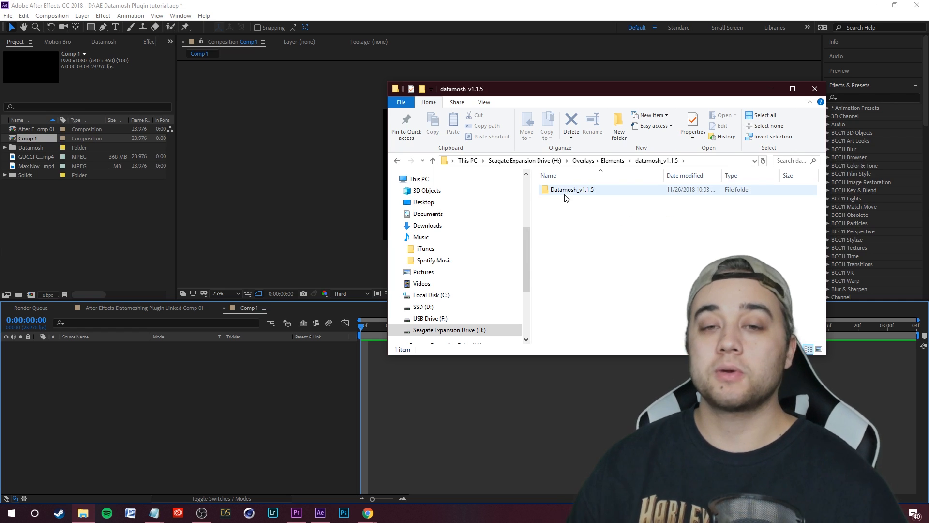
{"action": "double_click", "coordinate": [572, 189]}
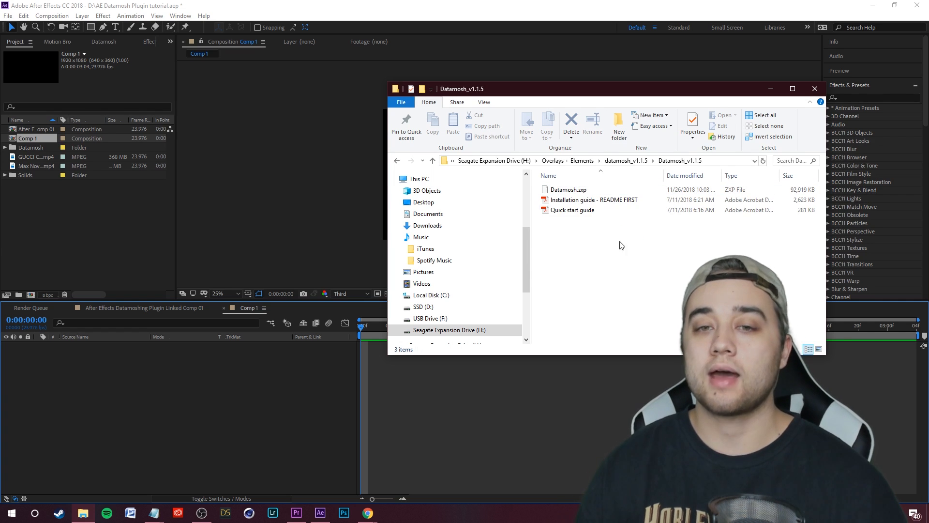
{"action": "mouse_move", "coordinate": [570, 210]}
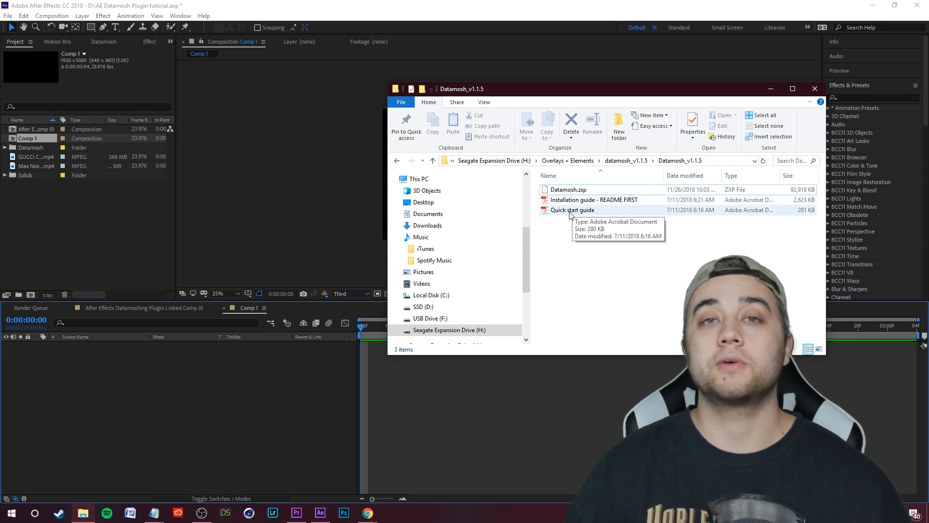
{"action": "mouse_move", "coordinate": [581, 220]}
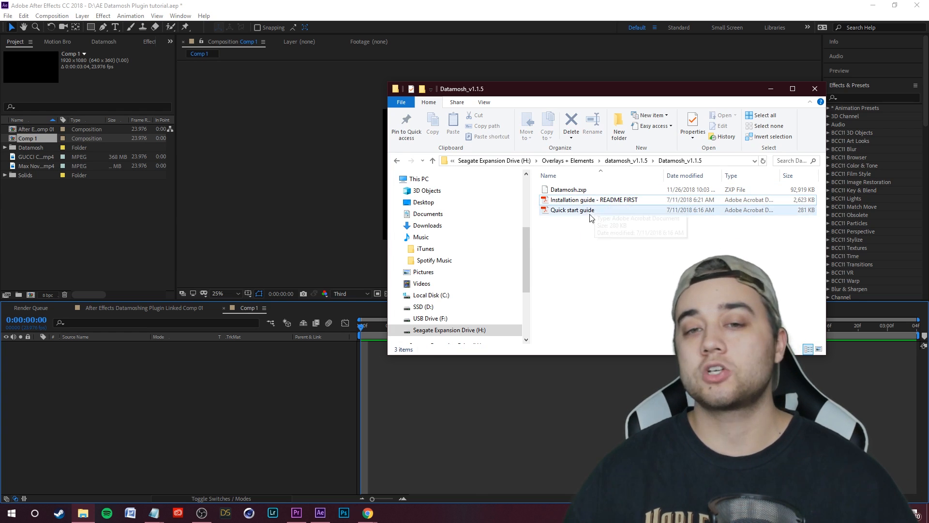
{"action": "left_click", "coordinate": [594, 200]}
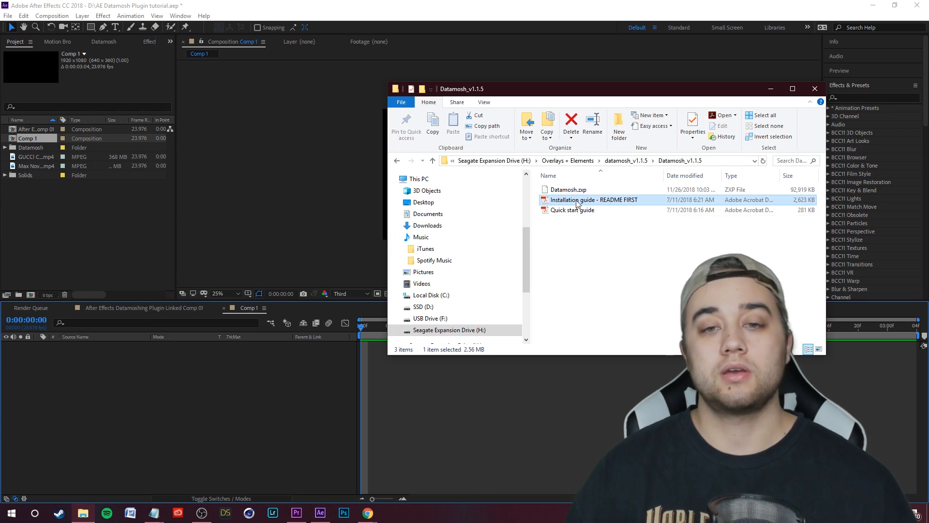
{"action": "double_click", "coordinate": [593, 200]}
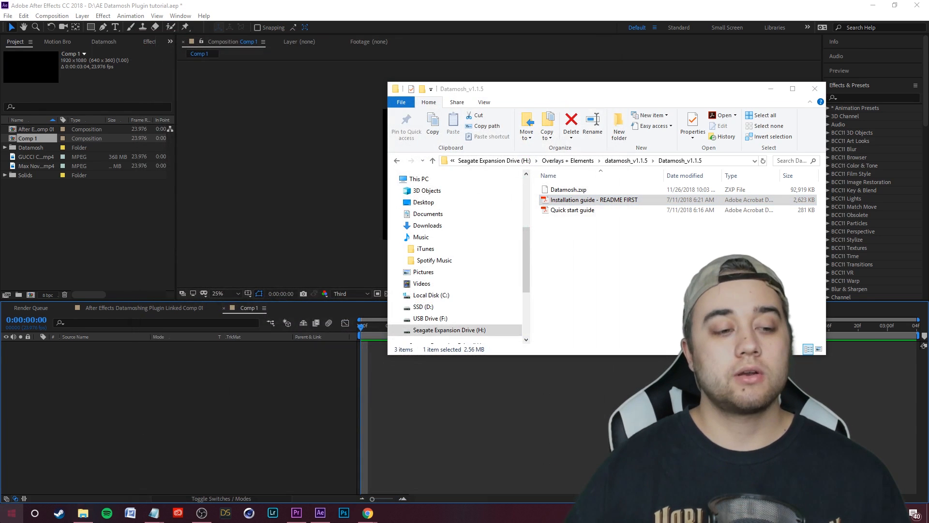
{"action": "left_click", "coordinate": [10, 513]}
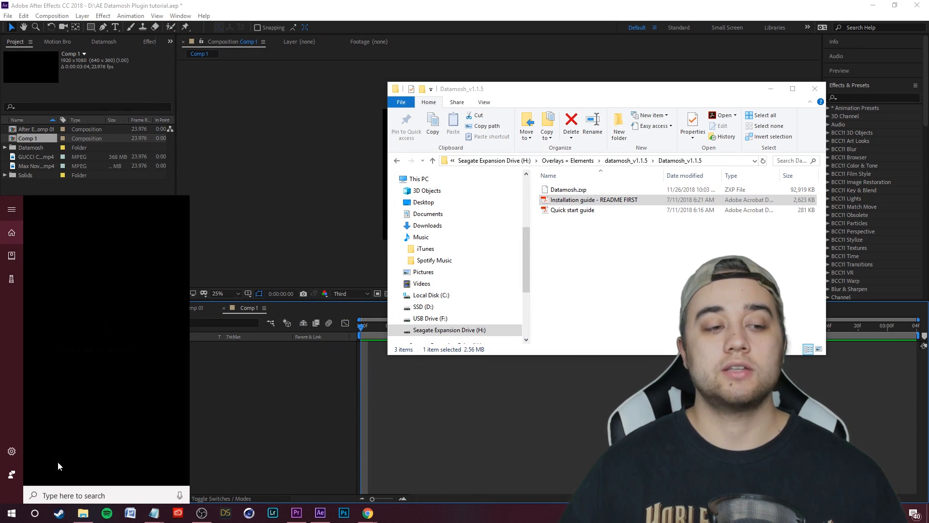
Step: Search 'zxpinstaller' in Start and launch the ZXPInstaller app
{"action": "type", "text": "zxpinstaller"}
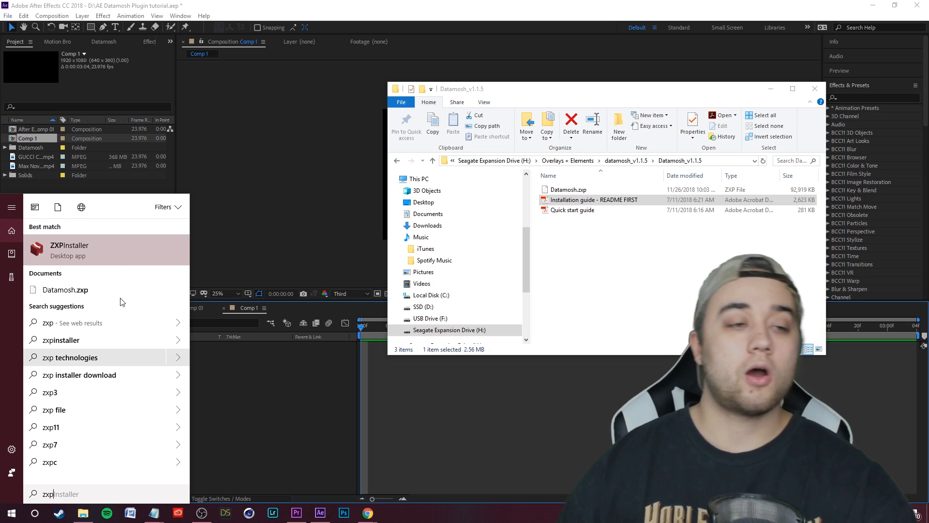
{"action": "left_click", "coordinate": [69, 249]}
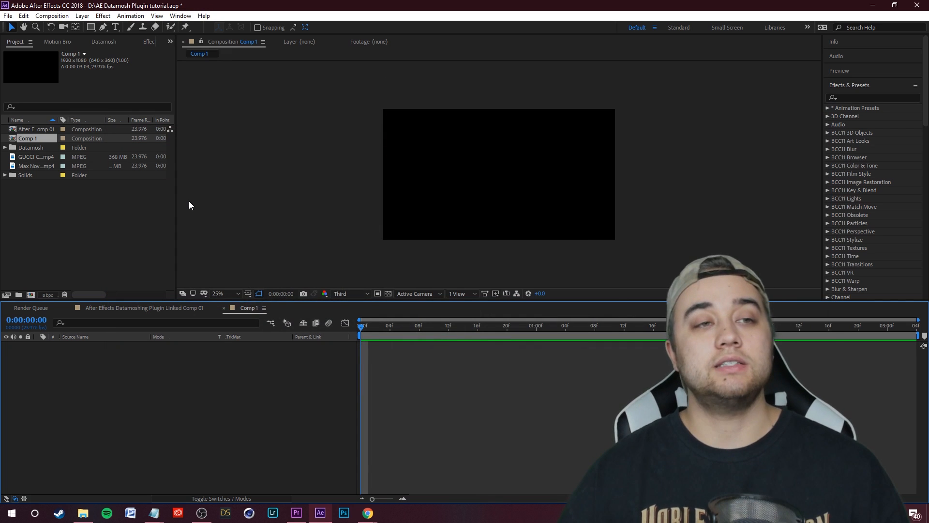
Step: Open Window > Extensions > Datamosh, leave Duplicate Deltaframes off, and view version 1.1.5 info
{"action": "left_click", "coordinate": [181, 16]}
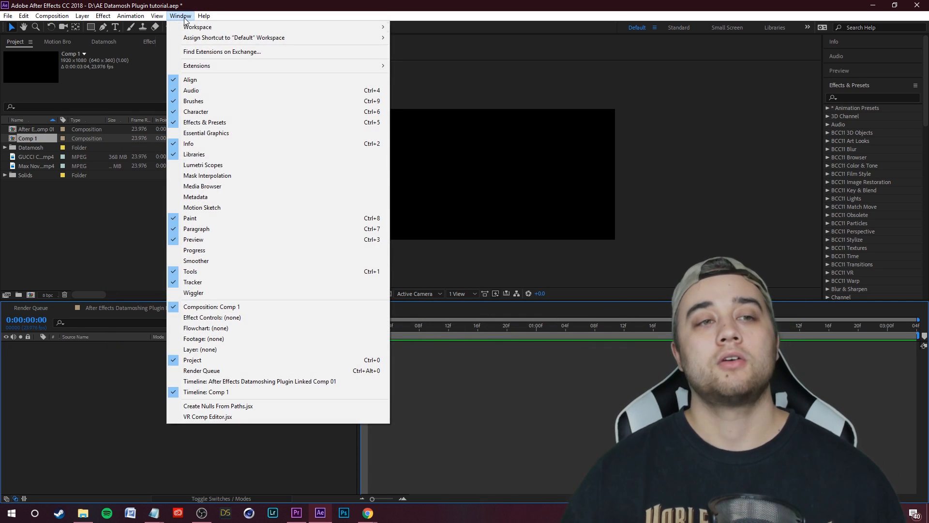
{"action": "mouse_move", "coordinate": [196, 65]}
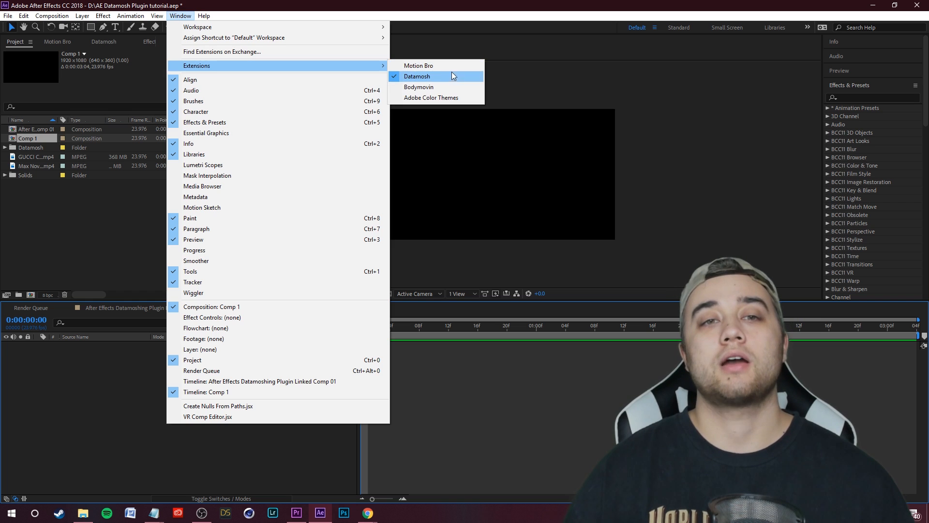
{"action": "left_click", "coordinate": [417, 76]}
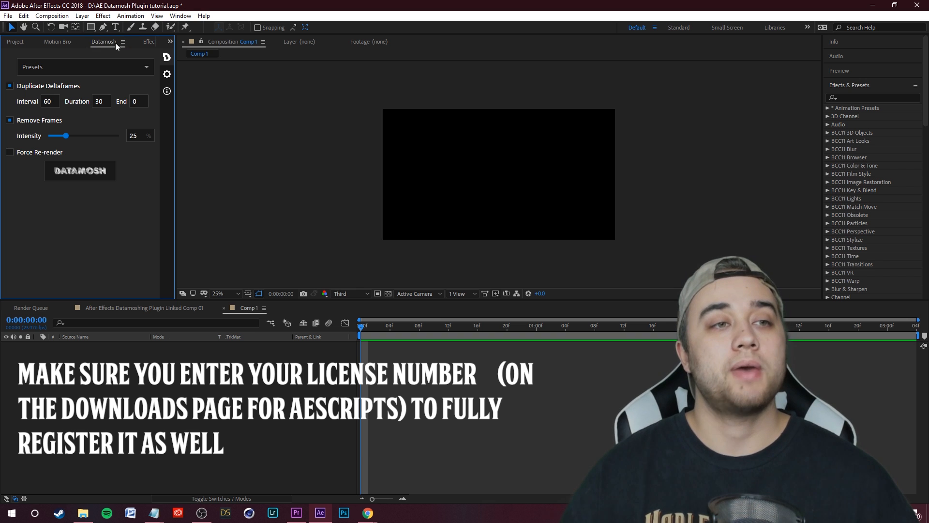
{"action": "mouse_move", "coordinate": [142, 70]}
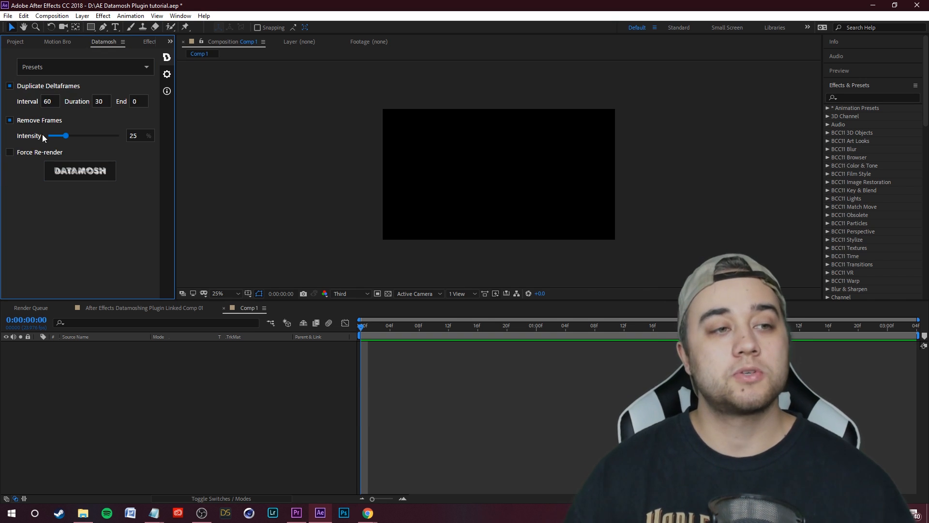
{"action": "mouse_move", "coordinate": [28, 93]}
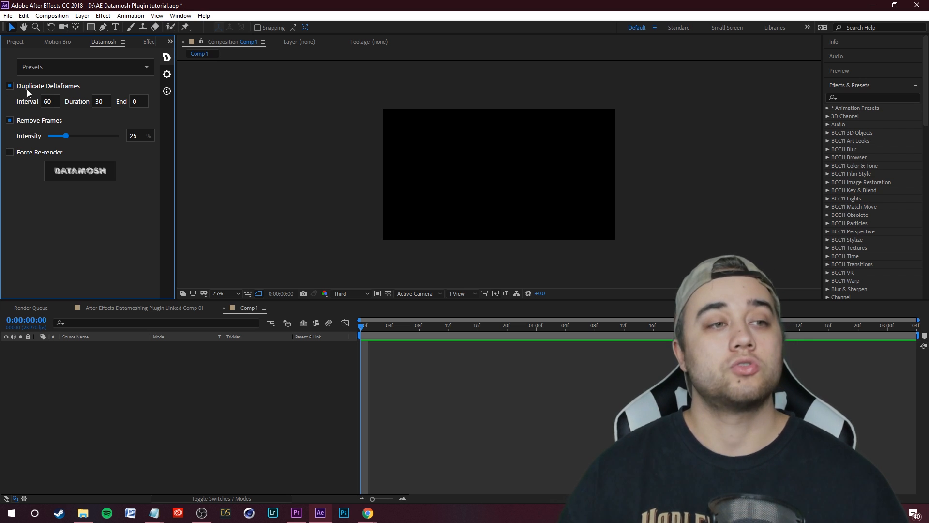
{"action": "left_click", "coordinate": [10, 85]}
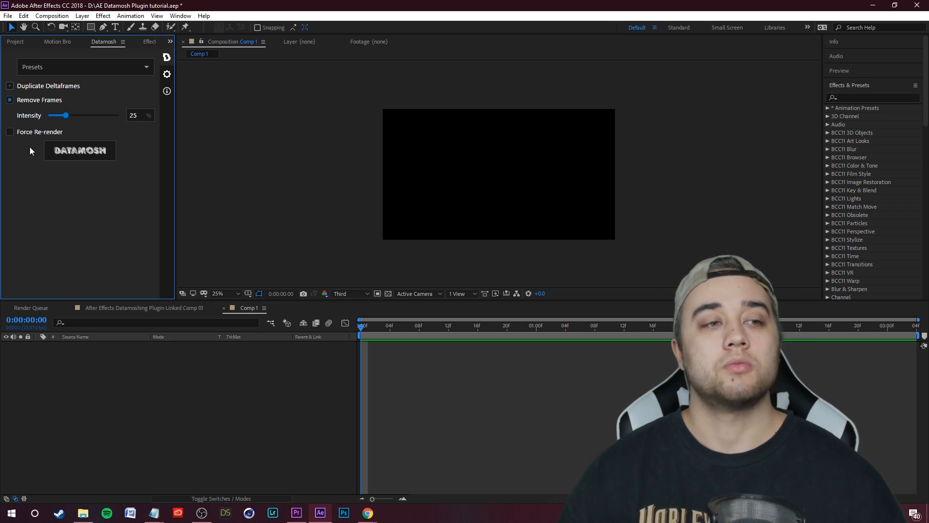
{"action": "left_click", "coordinate": [10, 86]}
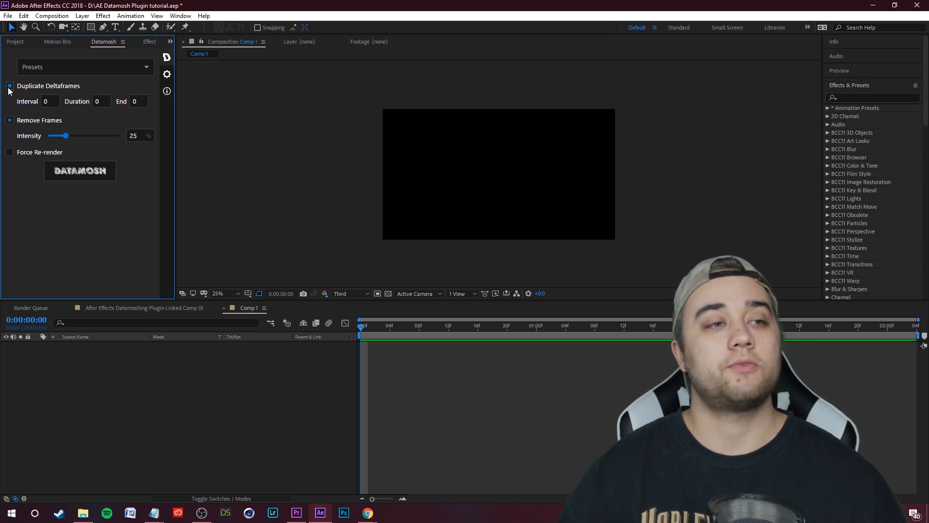
{"action": "left_click", "coordinate": [10, 86]}
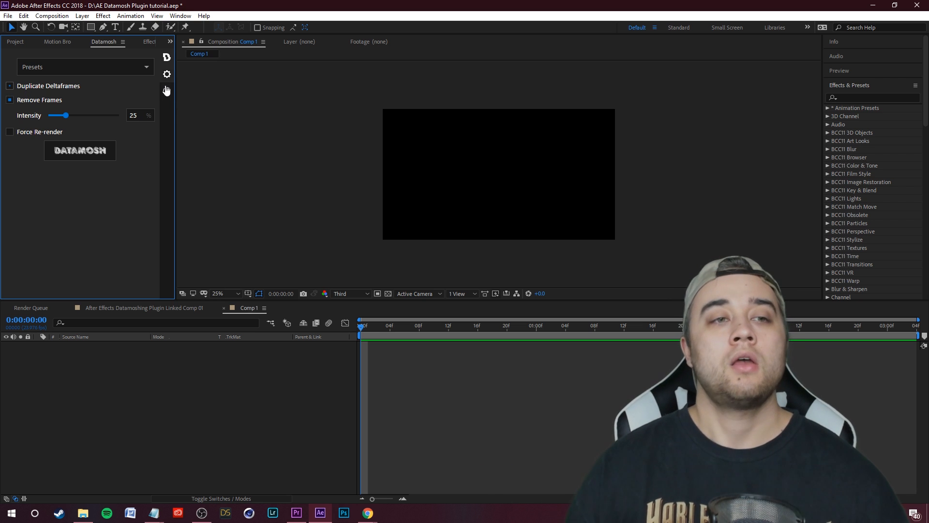
{"action": "left_click", "coordinate": [167, 74]}
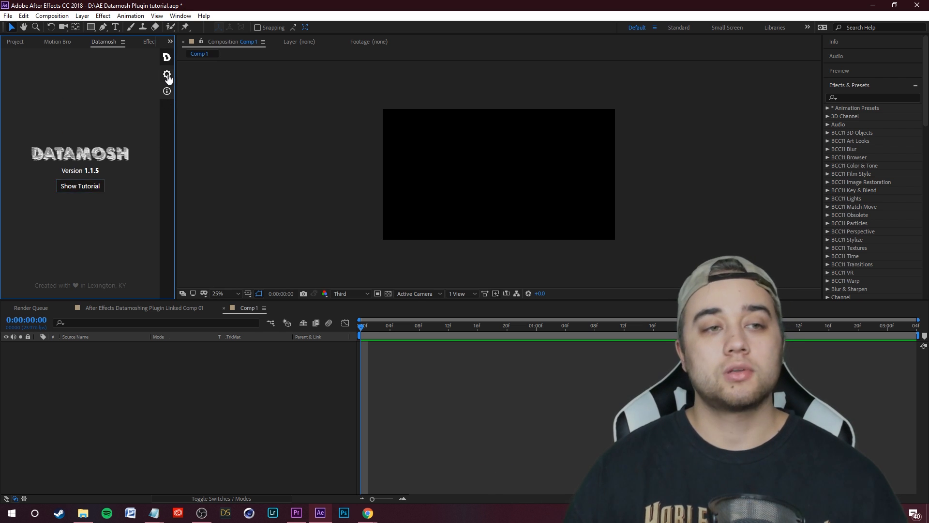
Step: Return to the Project panel to reach the GUCCI music video footage
{"action": "left_click", "coordinate": [167, 73]}
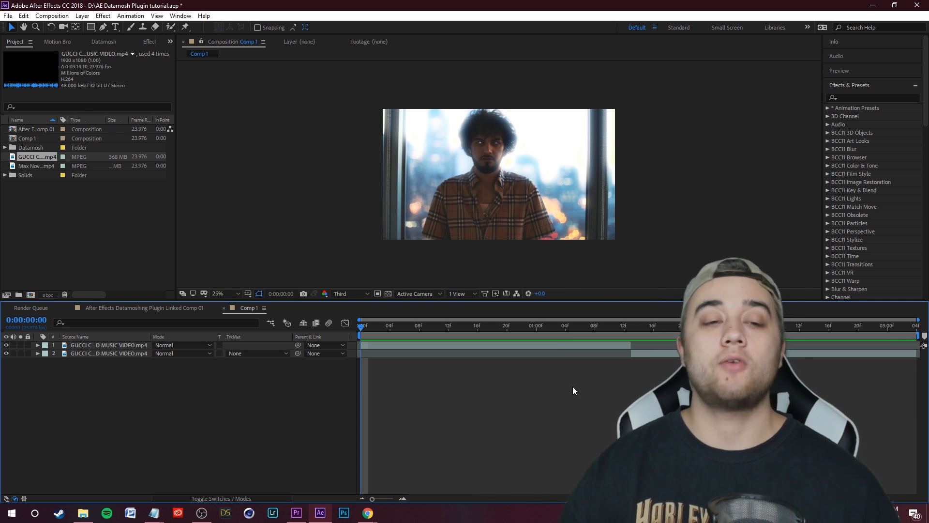
{"action": "mouse_move", "coordinate": [539, 380]}
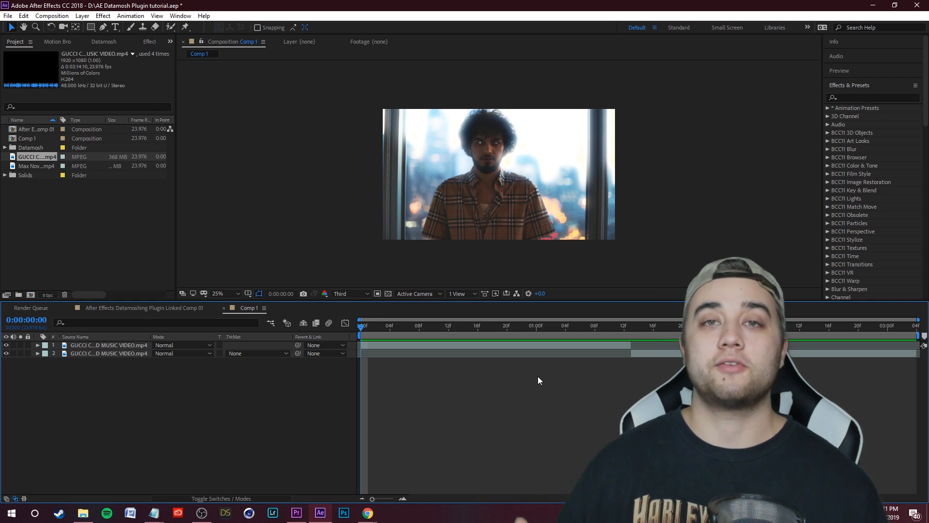
{"action": "mouse_move", "coordinate": [153, 132]}
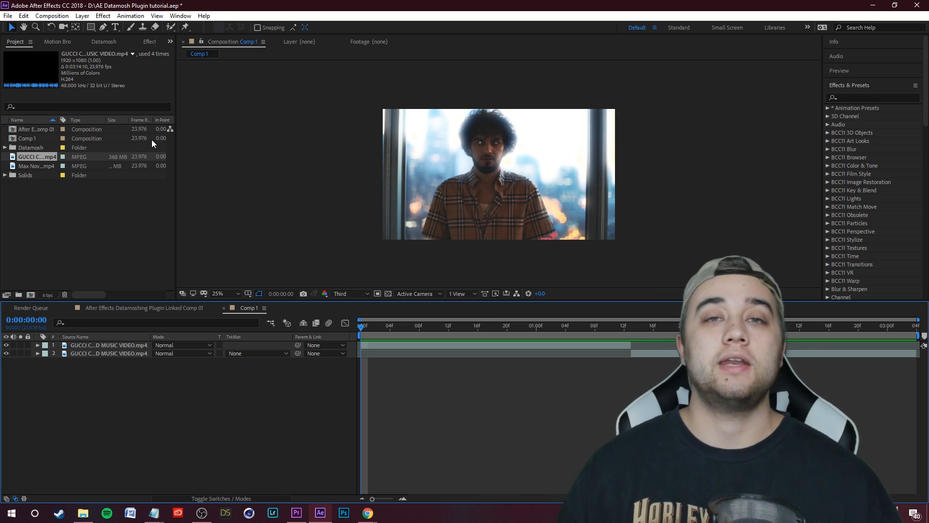
{"action": "left_click", "coordinate": [23, 15]}
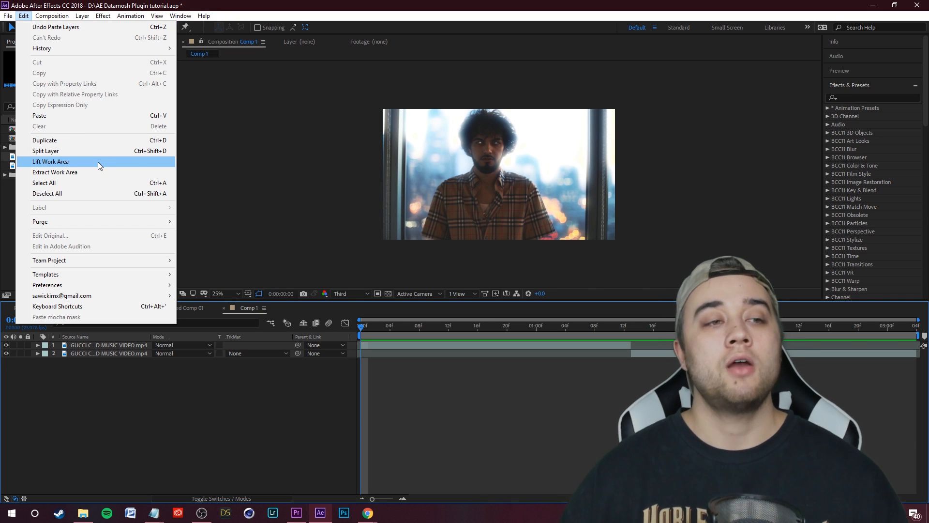
{"action": "mouse_move", "coordinate": [31, 27]}
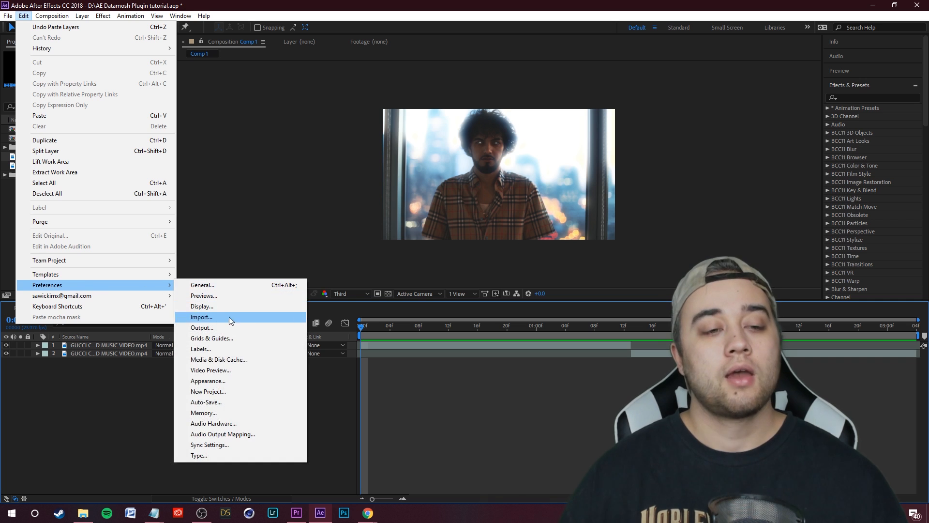
{"action": "left_click", "coordinate": [218, 359]}
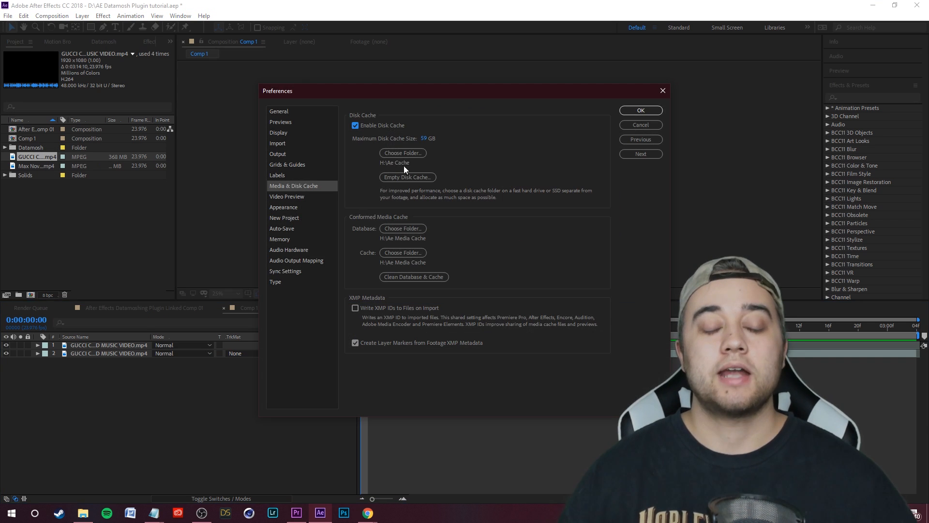
{"action": "mouse_move", "coordinate": [399, 172]}
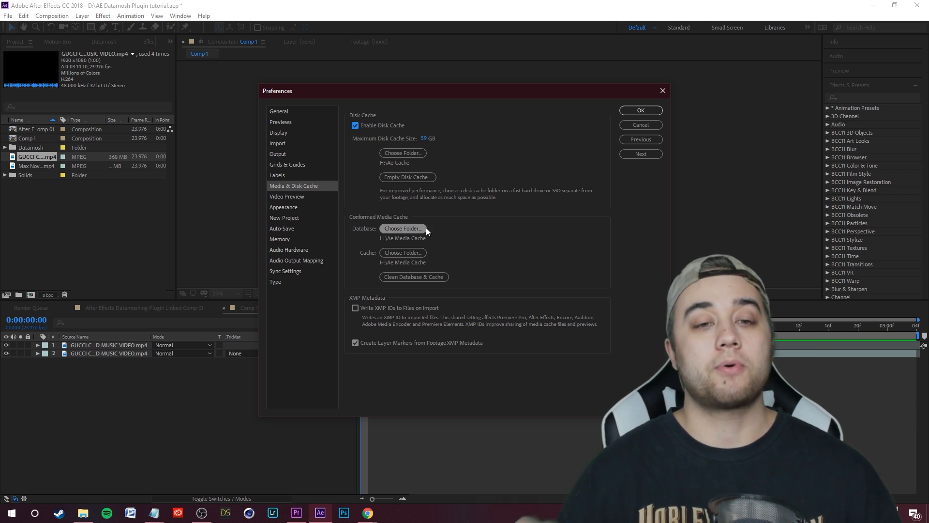
{"action": "mouse_move", "coordinate": [379, 242]}
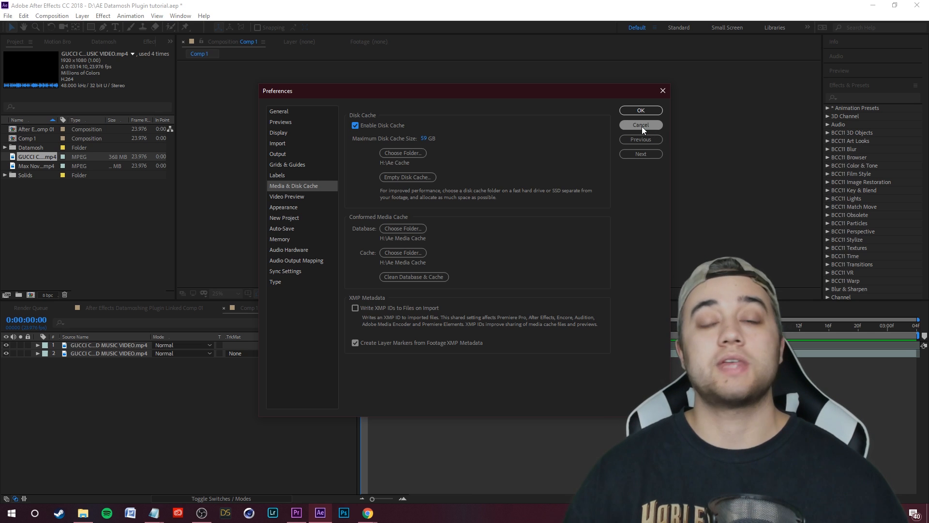
{"action": "left_click", "coordinate": [639, 124]}
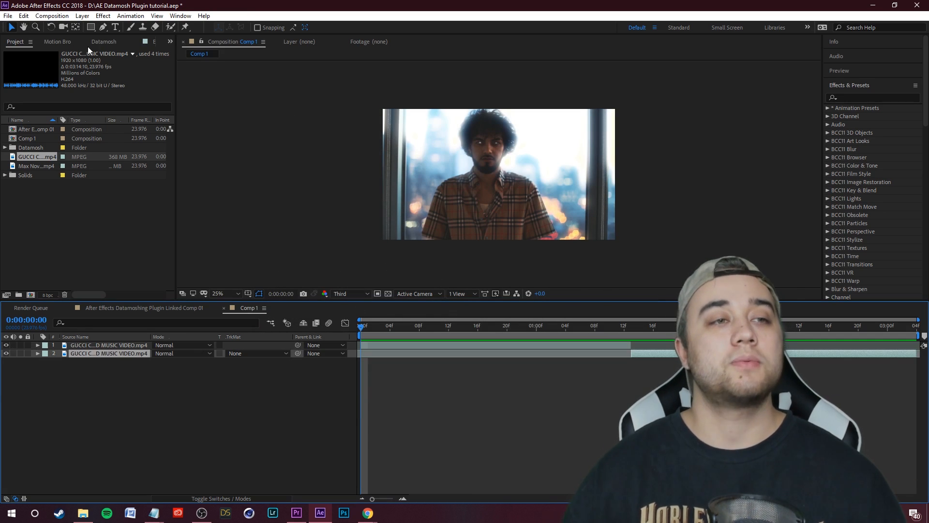
Step: Datamosh the music video with the One Hitter preset, dismissing the missing files warning
{"action": "left_click", "coordinate": [104, 41]}
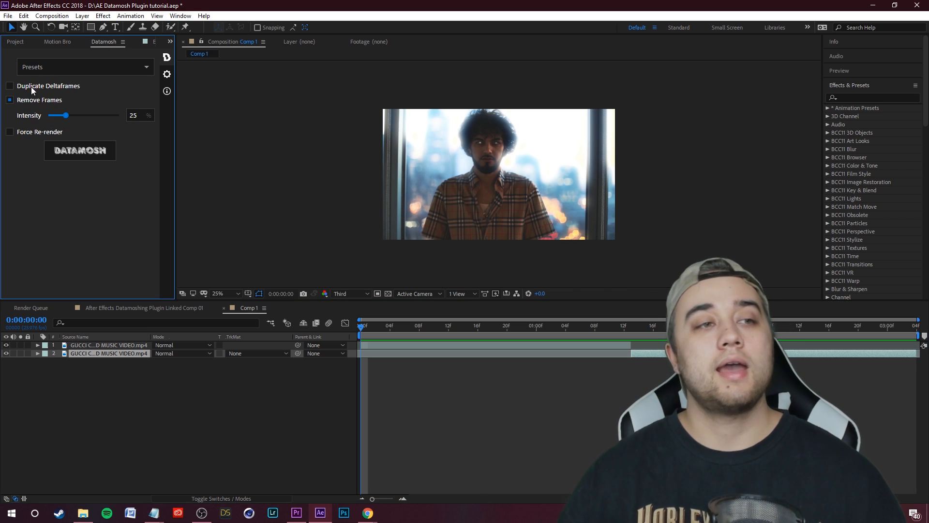
{"action": "left_click", "coordinate": [82, 66]}
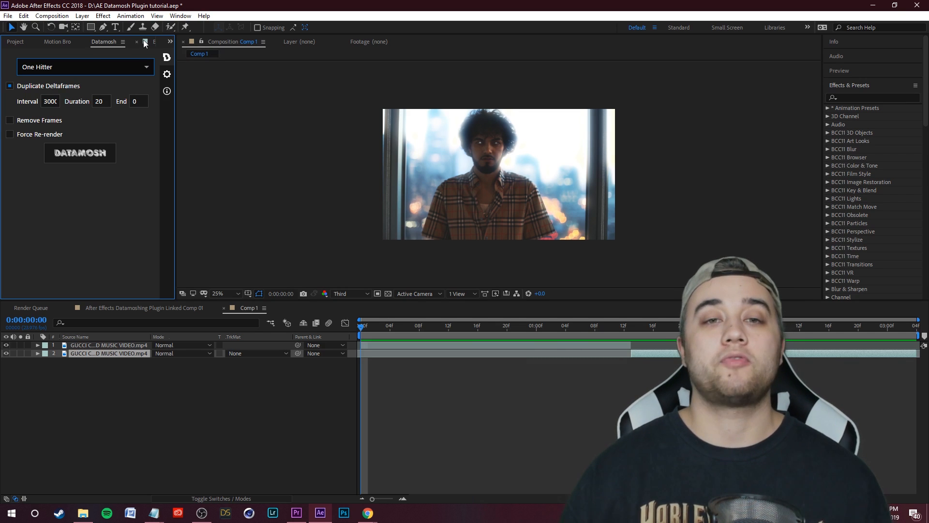
{"action": "mouse_move", "coordinate": [144, 45]}
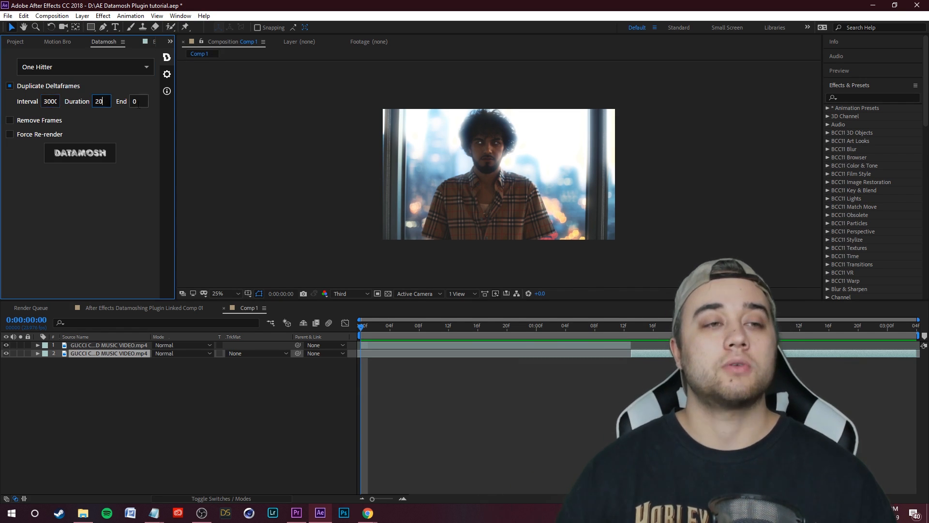
{"action": "left_click", "coordinate": [80, 153]}
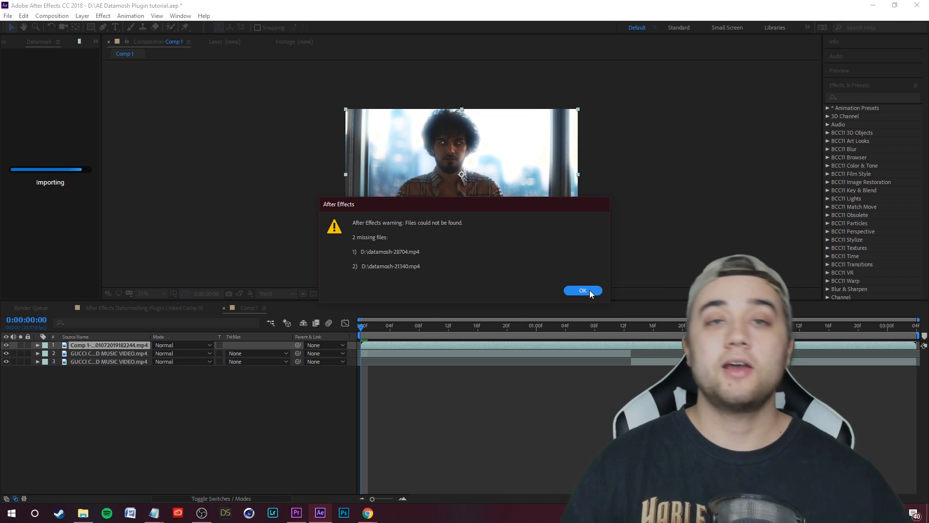
{"action": "left_click", "coordinate": [582, 290]}
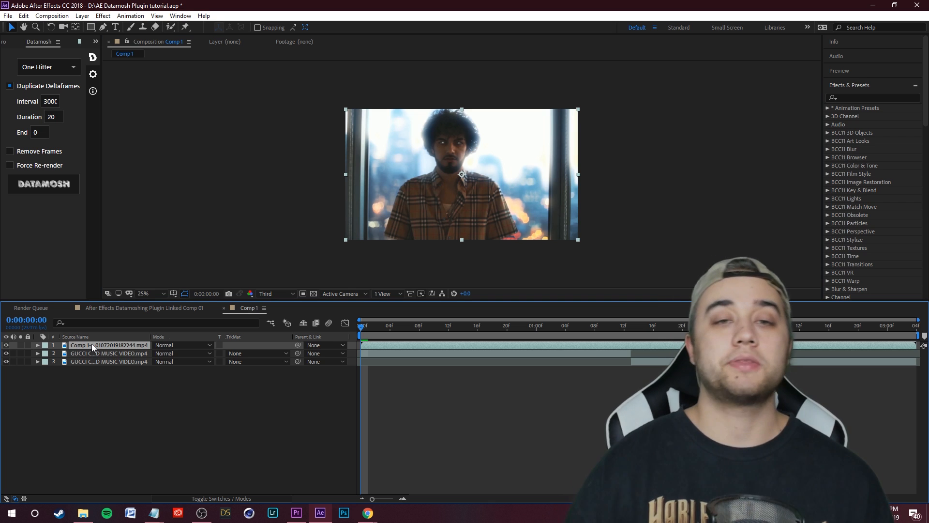
{"action": "mouse_move", "coordinate": [313, 345]}
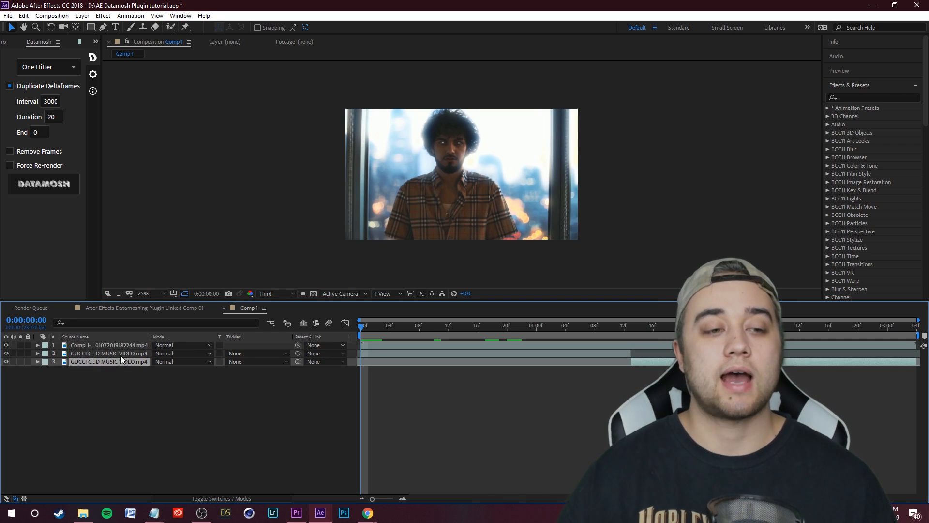
Step: Select the new moshed layer and scrub the timeline to preview the glitch frames
{"action": "left_click", "coordinate": [106, 345]}
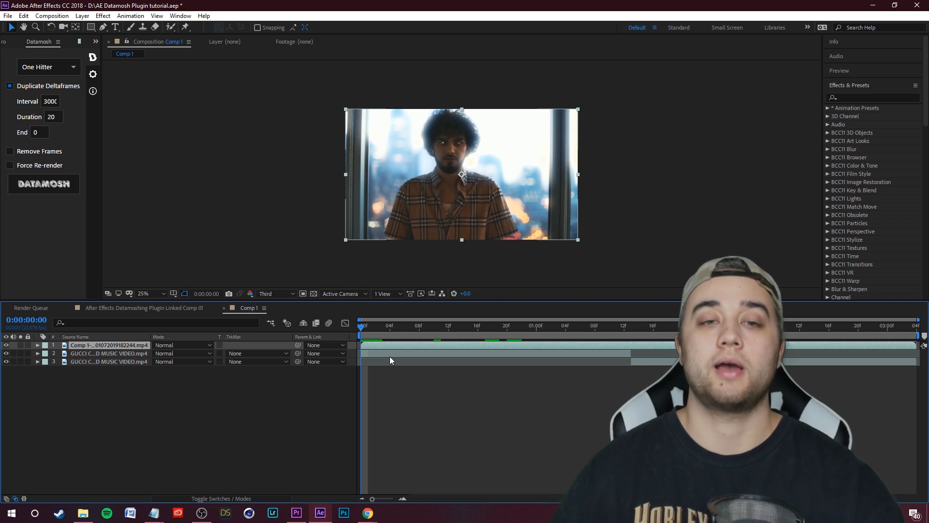
{"action": "left_click", "coordinate": [442, 326]}
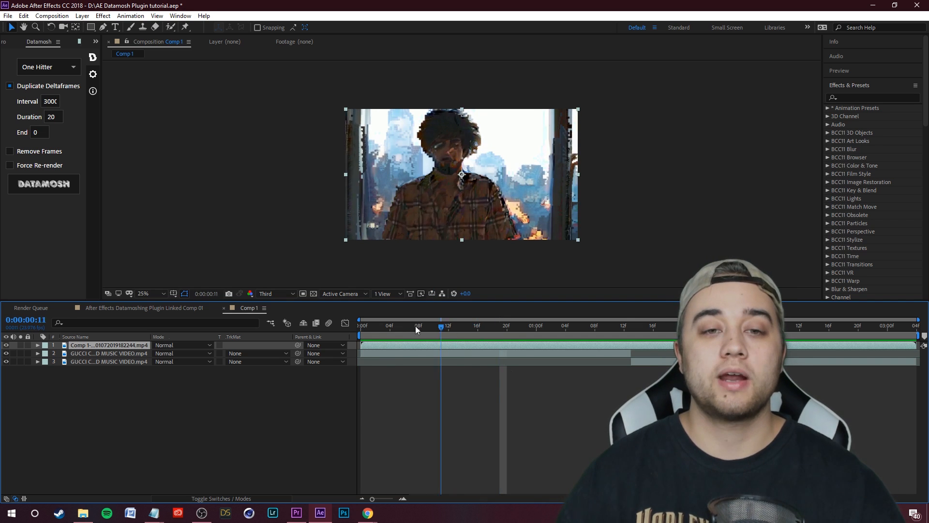
{"action": "left_click", "coordinate": [624, 325]}
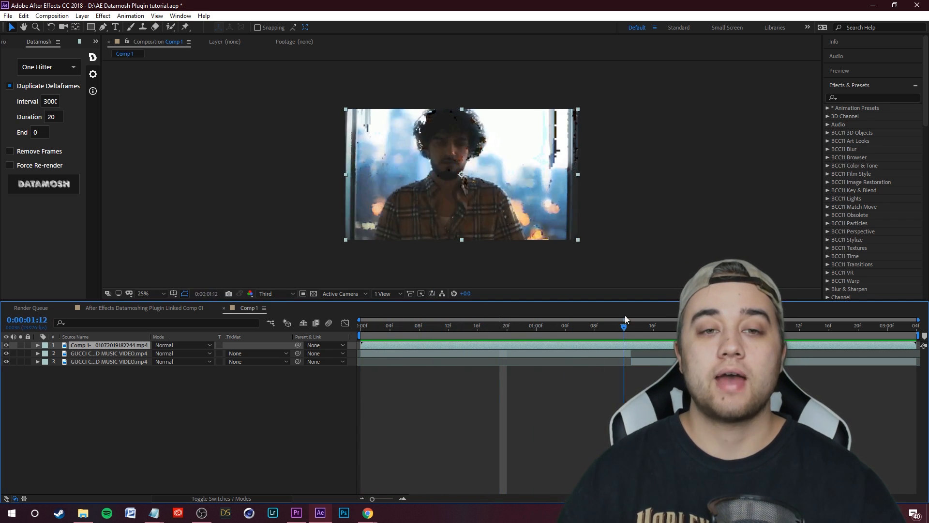
{"action": "left_click", "coordinate": [383, 325]}
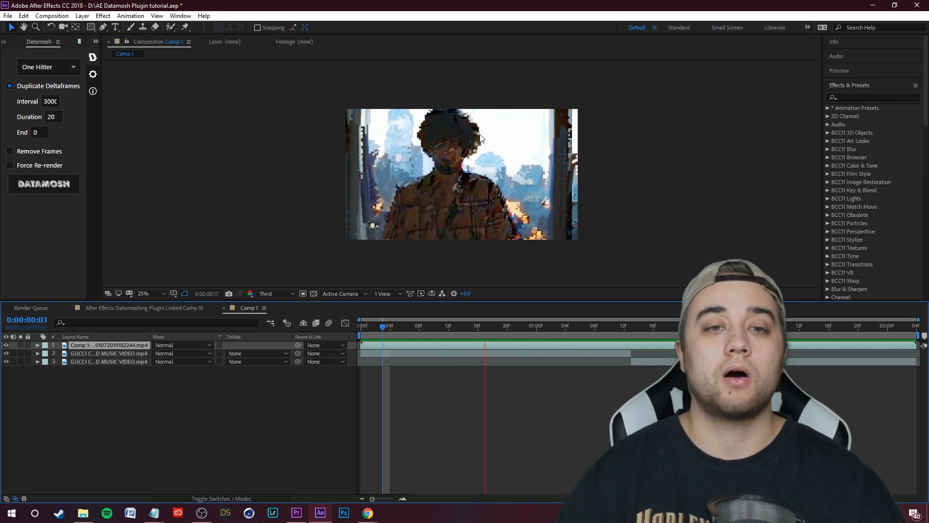
{"action": "left_click", "coordinate": [815, 325]}
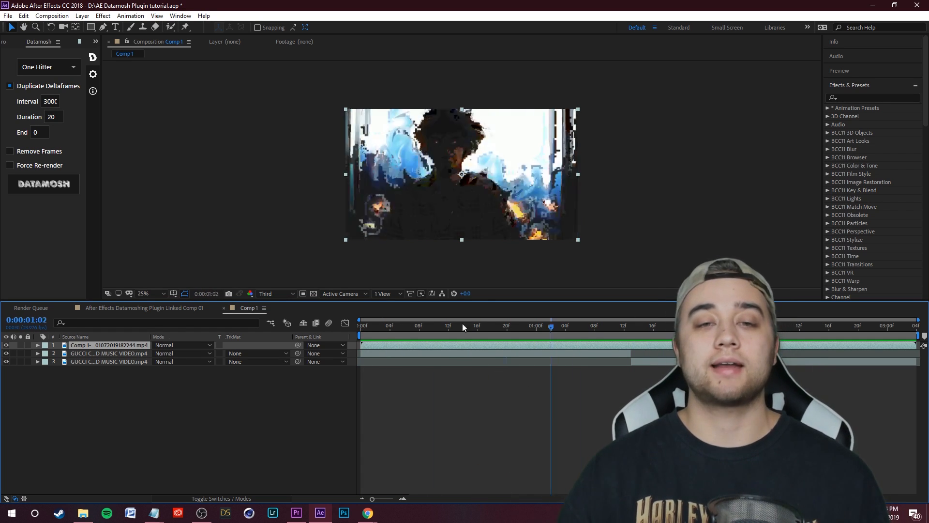
{"action": "left_click", "coordinate": [359, 326]}
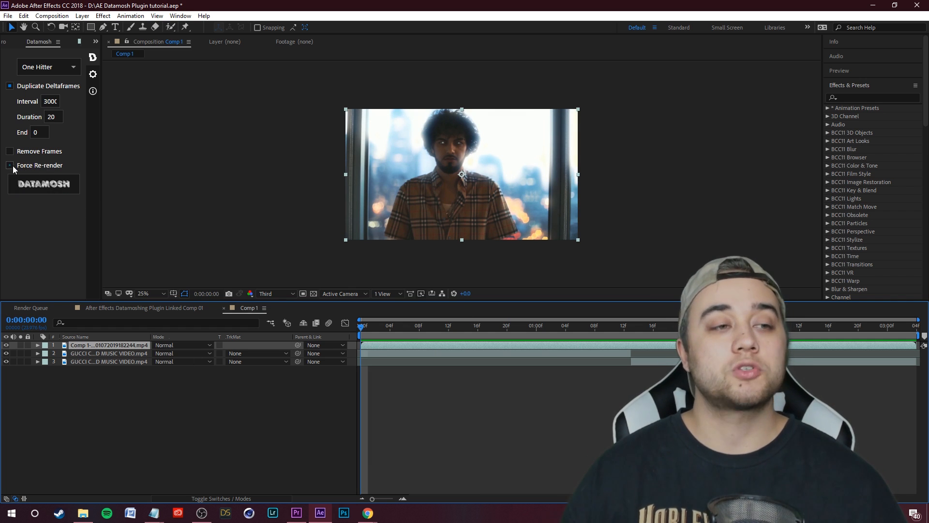
Step: Enable Force Re-render and run the datamosh with the Sour Diesel preset
{"action": "left_click", "coordinate": [48, 66]}
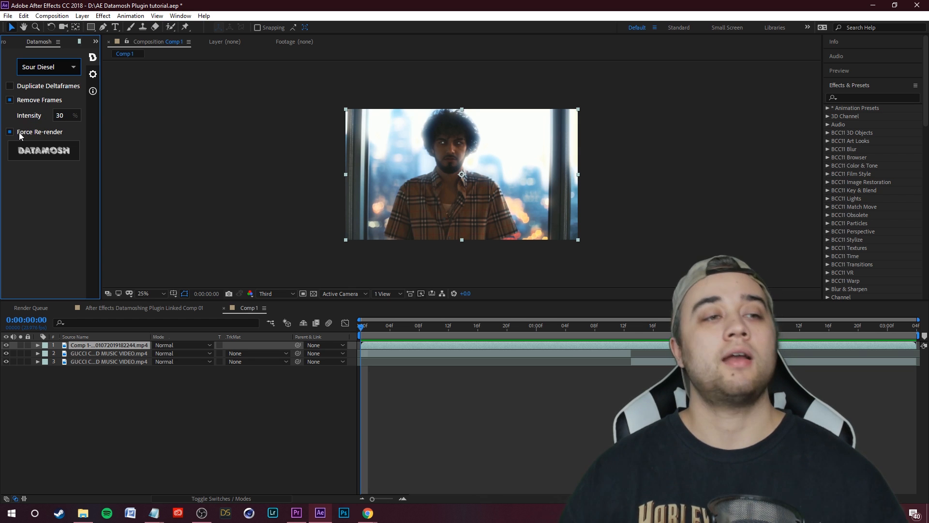
{"action": "left_click", "coordinate": [43, 150]}
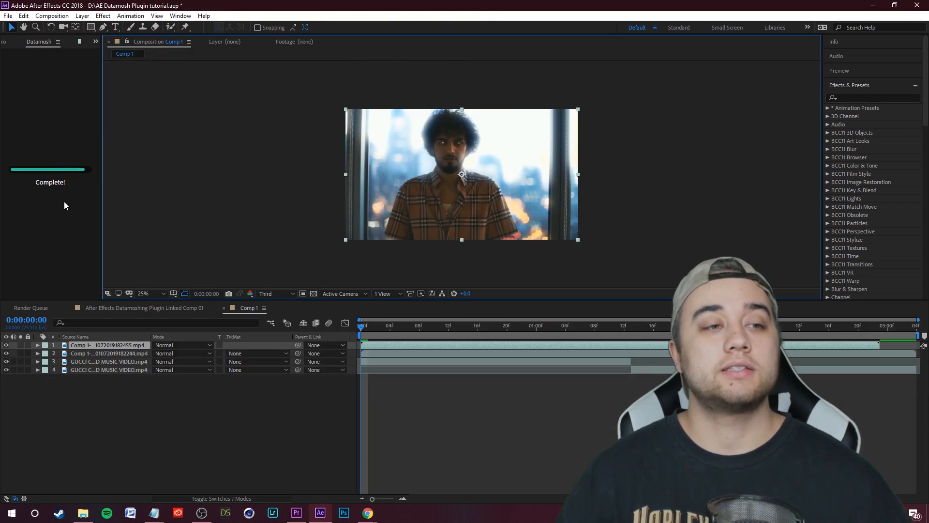
{"action": "mouse_move", "coordinate": [86, 212]}
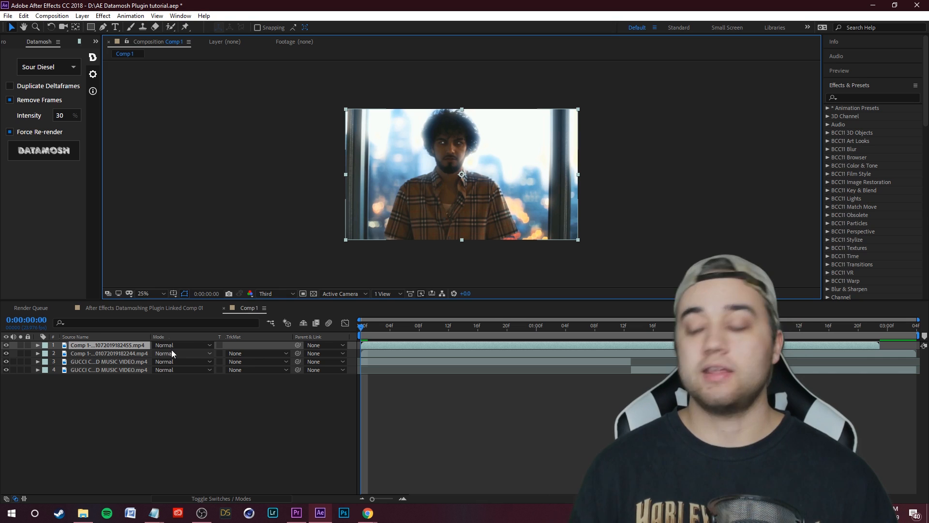
{"action": "left_click", "coordinate": [623, 325]}
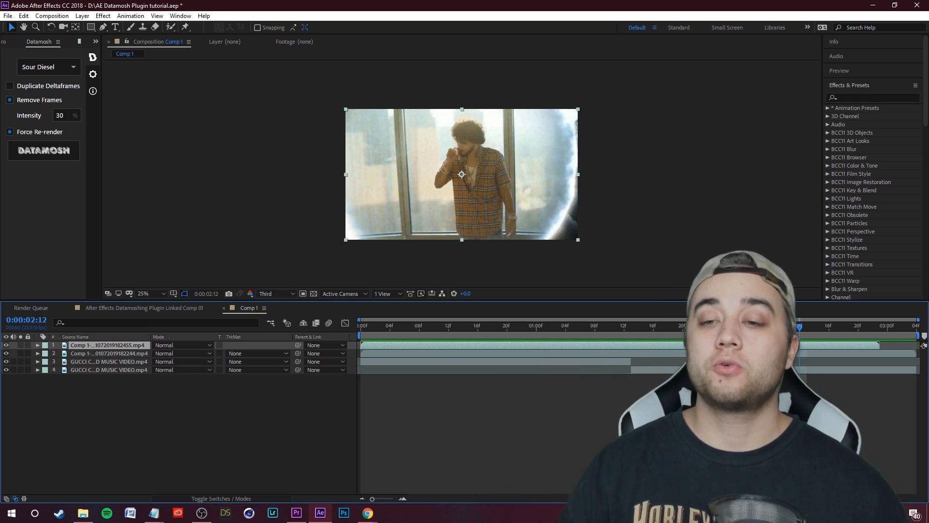
{"action": "left_click", "coordinate": [463, 325]}
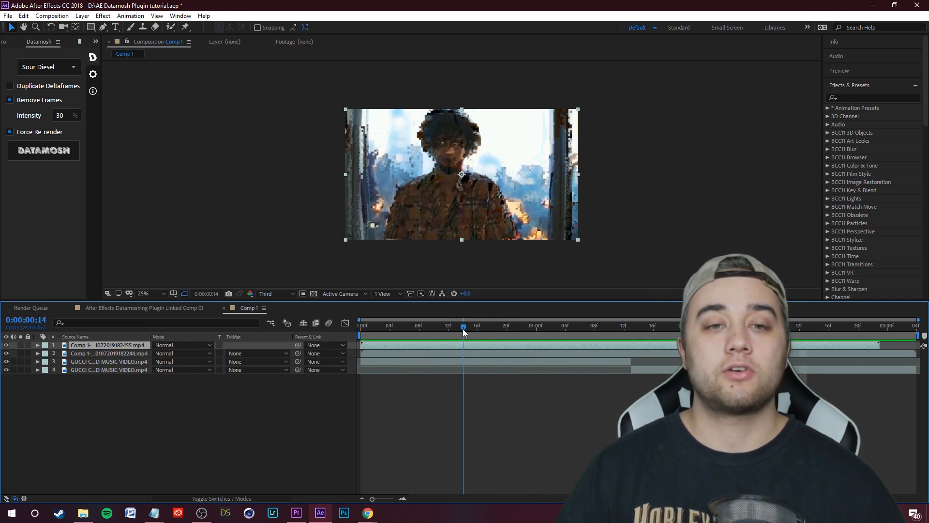
{"action": "left_click", "coordinate": [470, 326]}
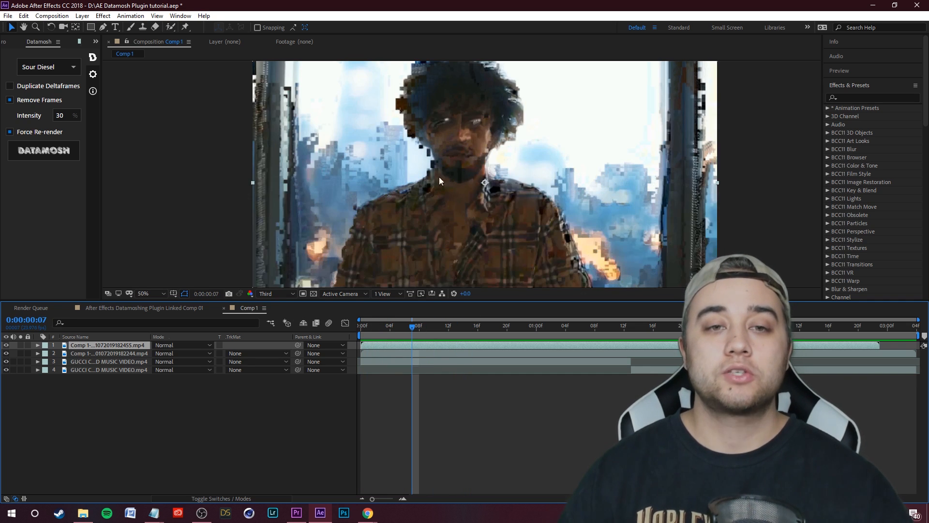
{"action": "left_click", "coordinate": [602, 326]}
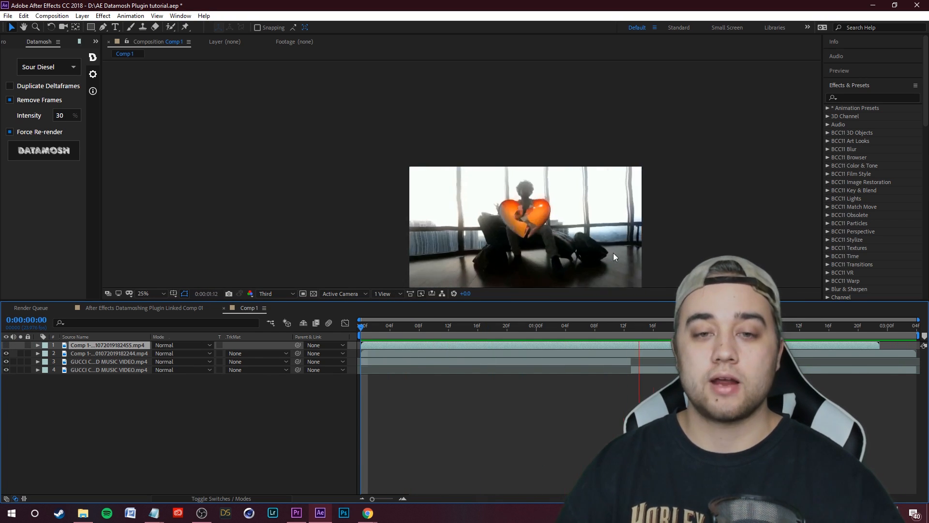
{"action": "left_click", "coordinate": [565, 325]}
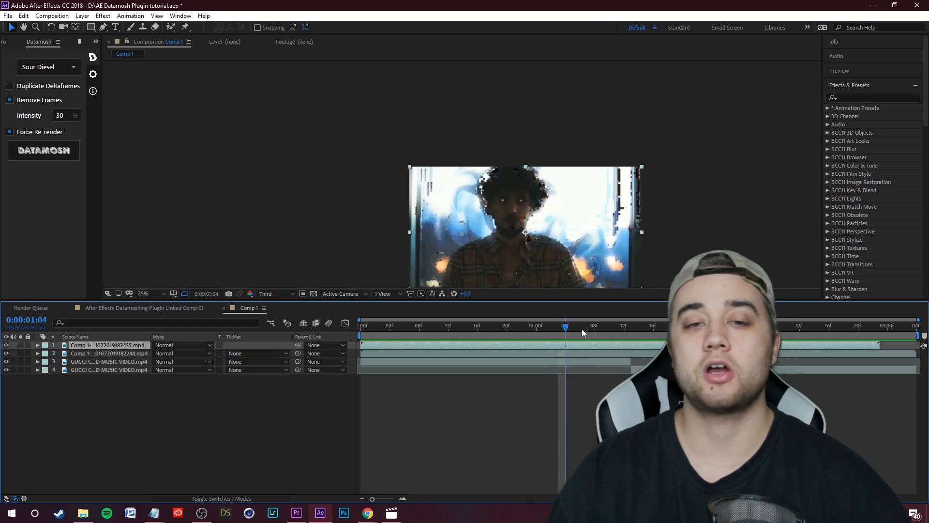
{"action": "left_click", "coordinate": [557, 335]}
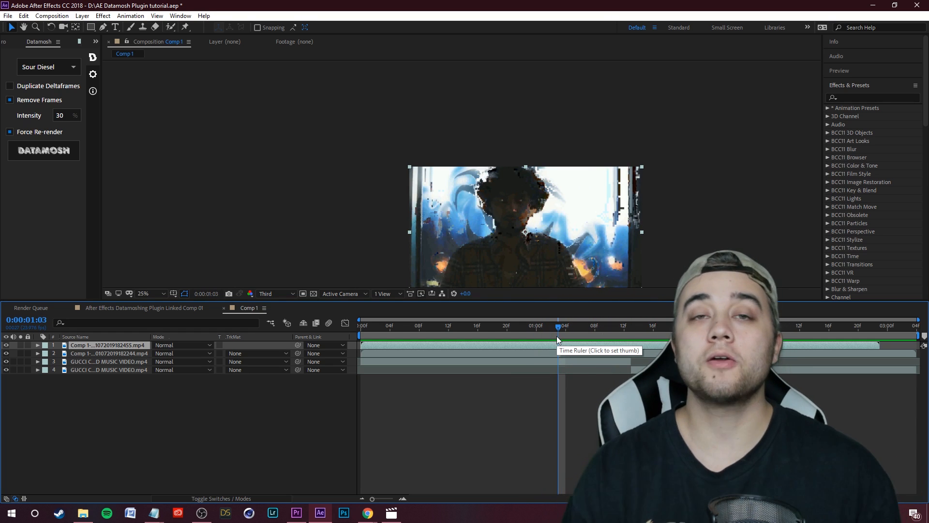
{"action": "left_click", "coordinate": [537, 325]}
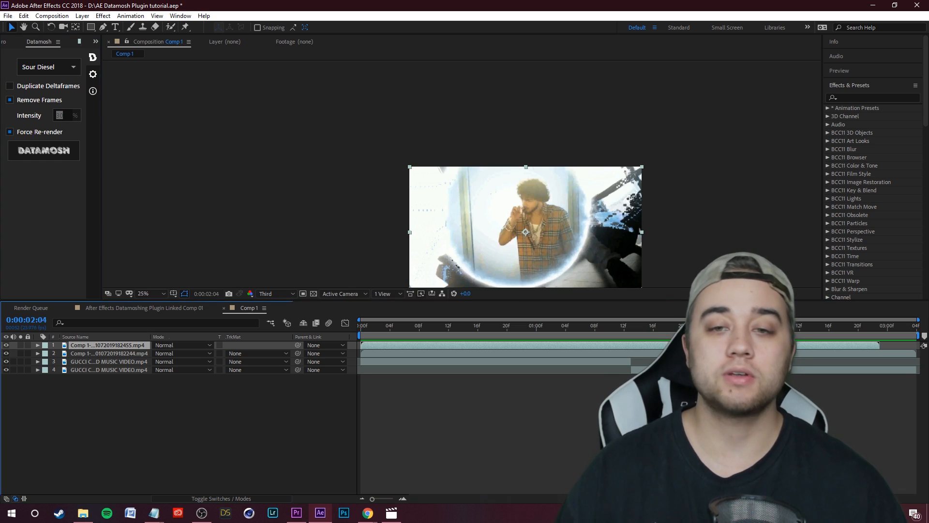
Step: Hide the top datamoshed layer and scrub to about one second to view the original
{"action": "left_click", "coordinate": [799, 325]}
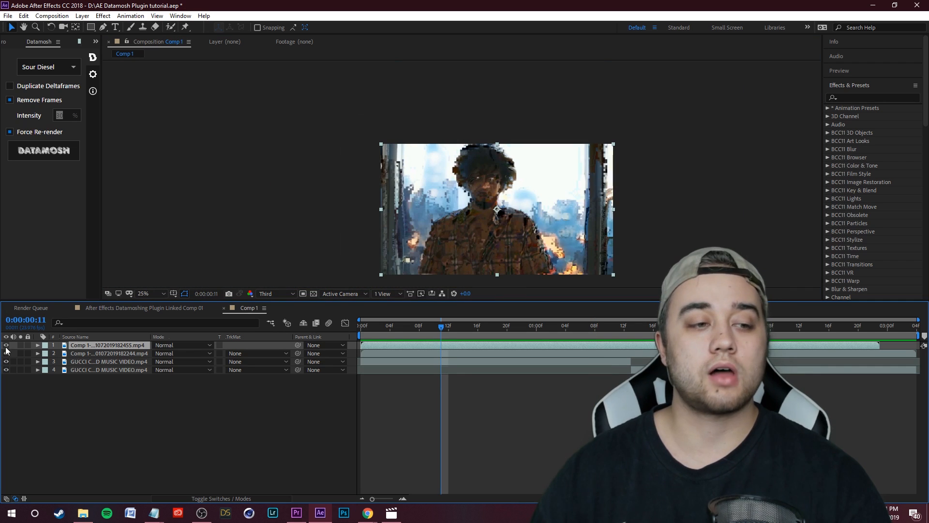
{"action": "left_click", "coordinate": [566, 325]}
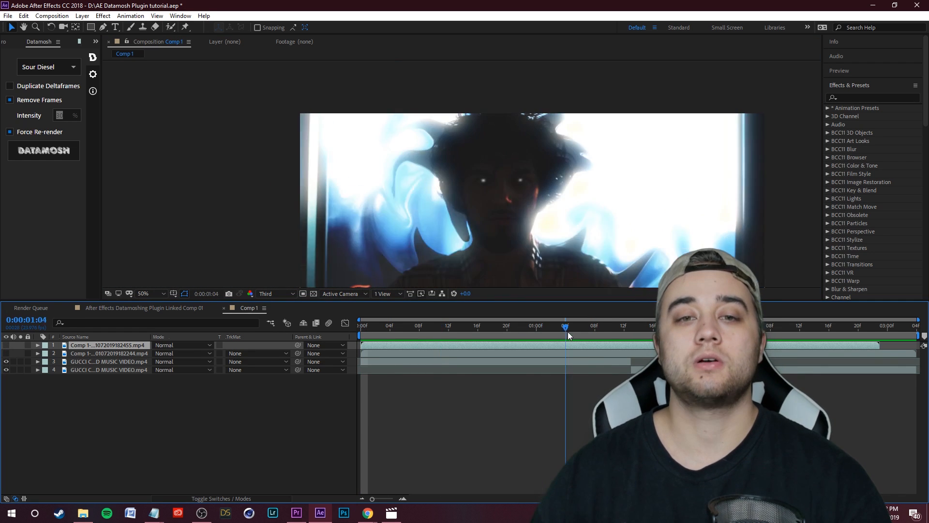
{"action": "left_click", "coordinate": [595, 325]}
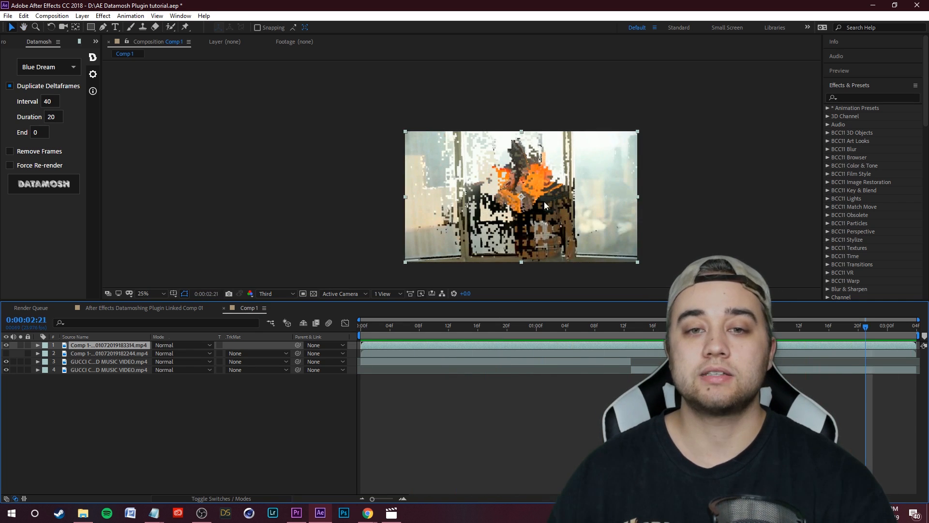
Step: Choose the Strawberry Cough preset and scrub the timeline to preview it
{"action": "left_click", "coordinate": [47, 66]}
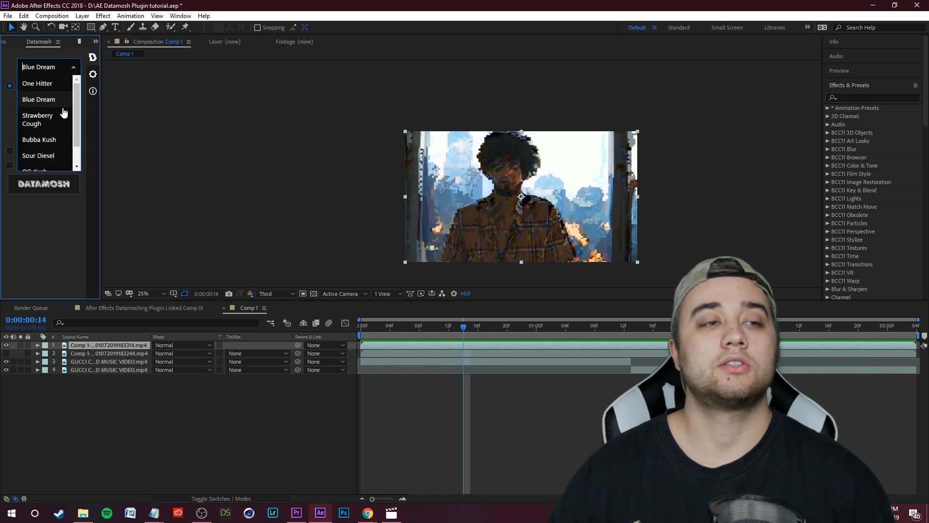
{"action": "left_click", "coordinate": [37, 119]}
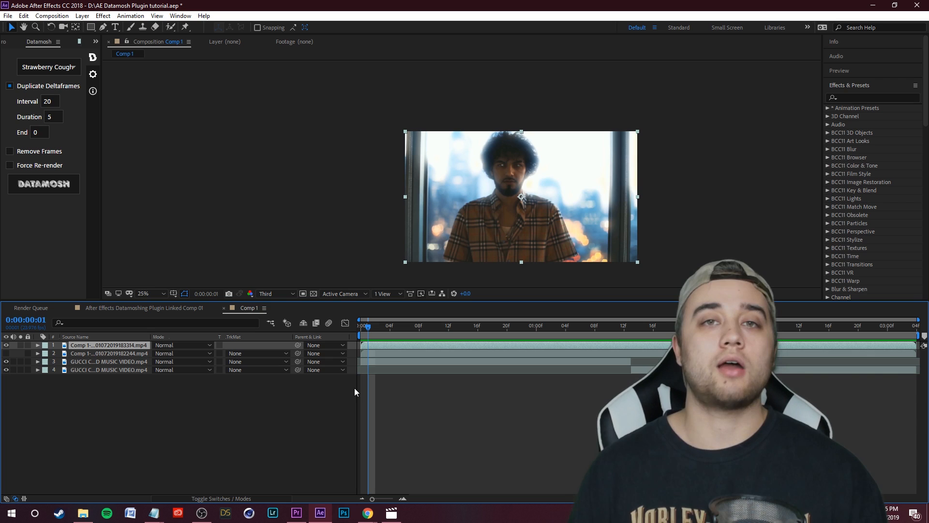
{"action": "left_click", "coordinate": [910, 325]}
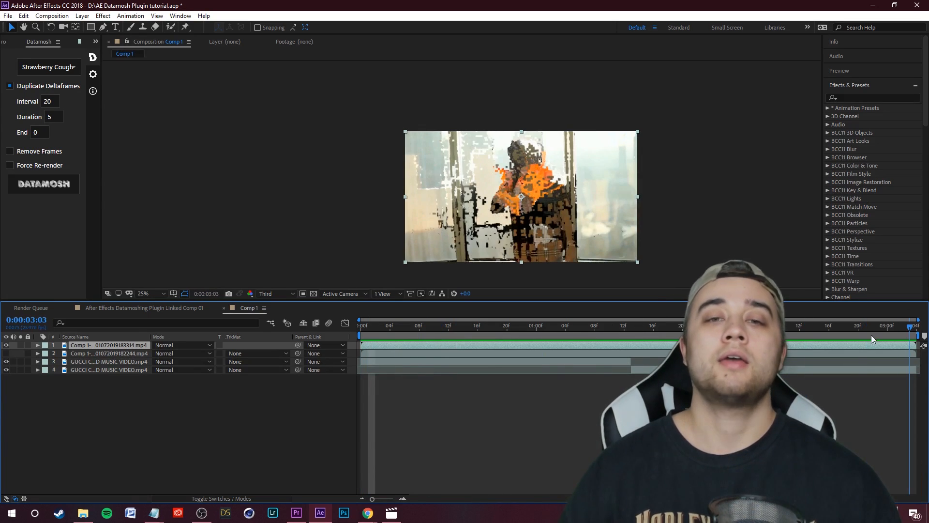
{"action": "left_click", "coordinate": [360, 325]}
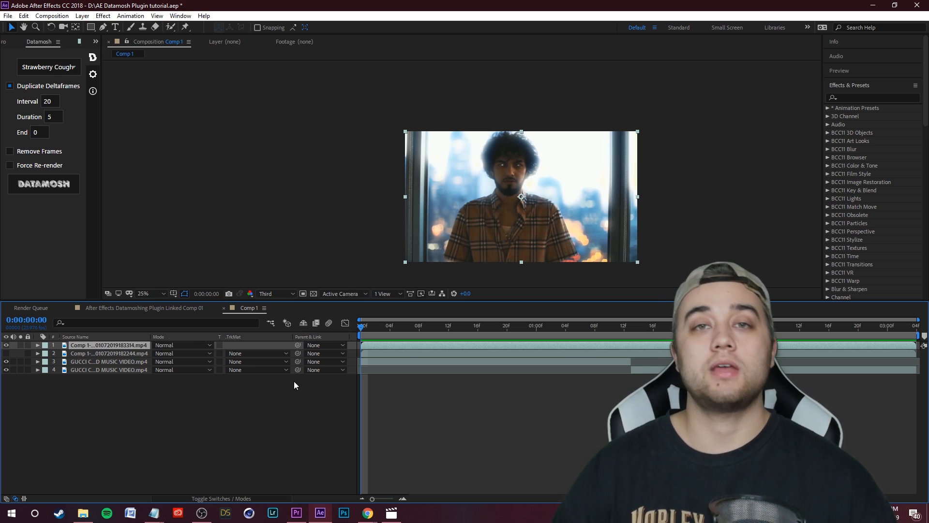
{"action": "left_click", "coordinate": [459, 307]}
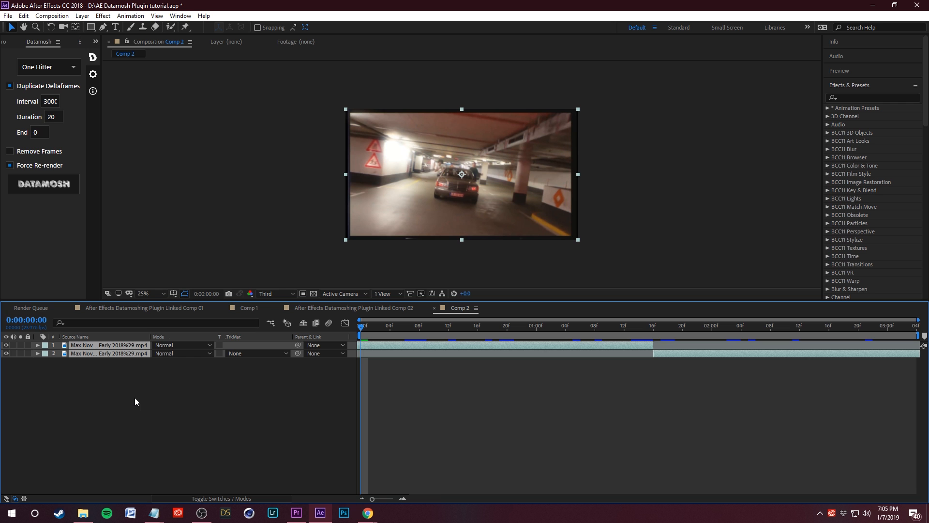
Step: Dismiss the 'A file could not be found' warning and show the Linked Comp 02 composition
{"action": "left_click", "coordinate": [47, 66]}
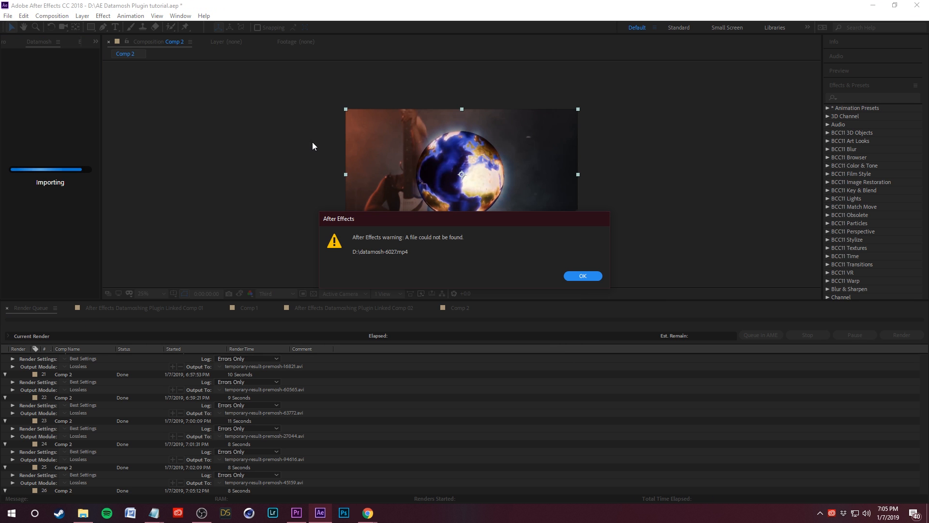
{"action": "mouse_move", "coordinate": [460, 240]}
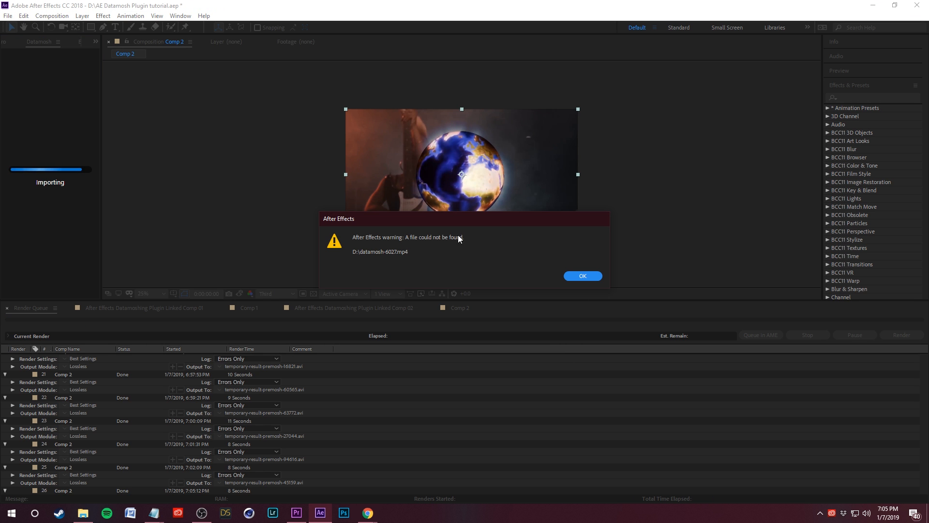
{"action": "mouse_move", "coordinate": [582, 276]}
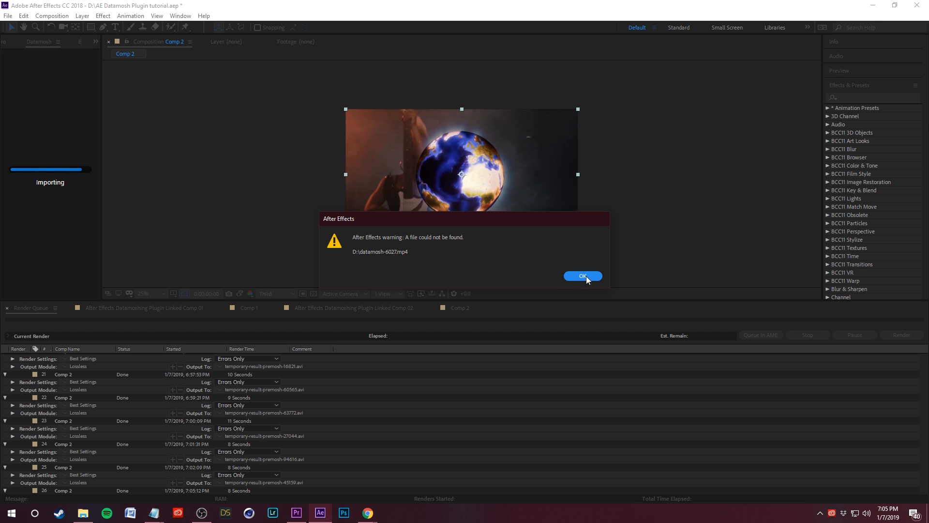
{"action": "left_click", "coordinate": [583, 276]}
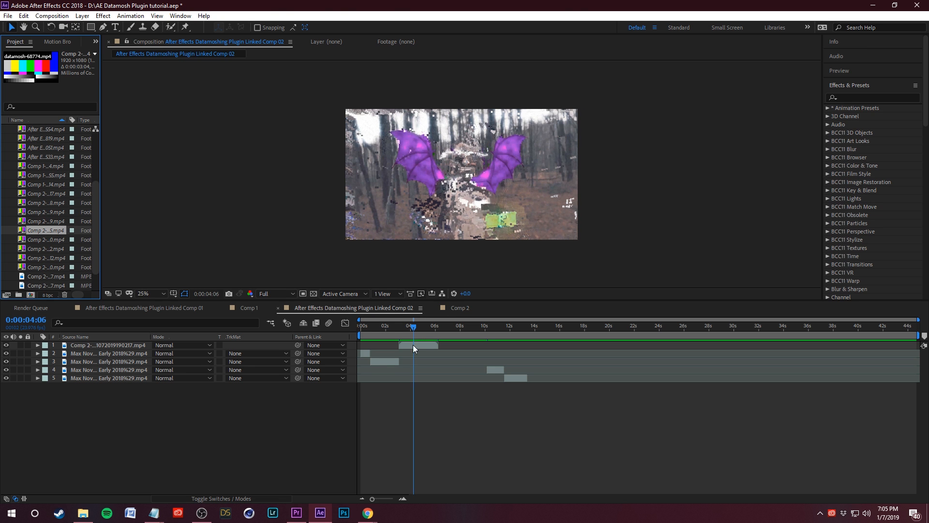
Step: In Premiere Pro, create Sequence 03 holding the linked datamosh comp clip on V1
{"action": "left_click", "coordinate": [296, 512]}
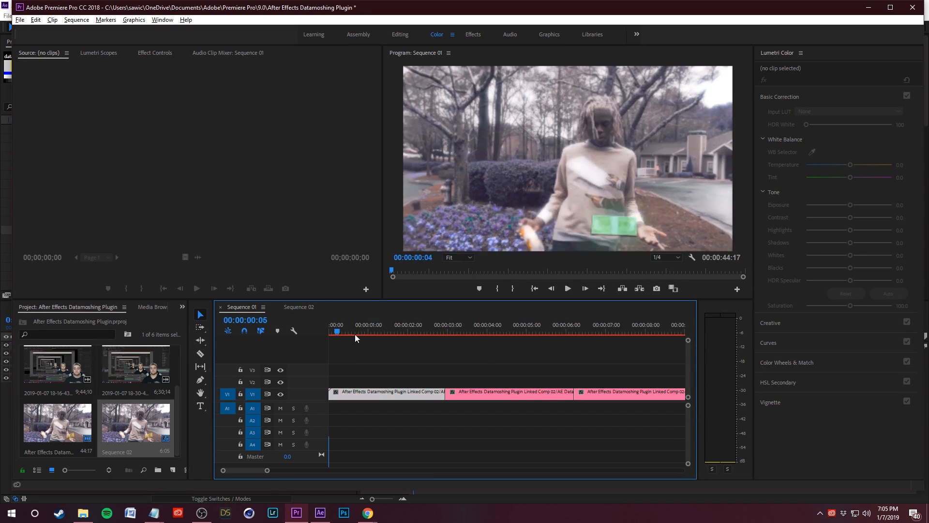
{"action": "left_click", "coordinate": [567, 288]}
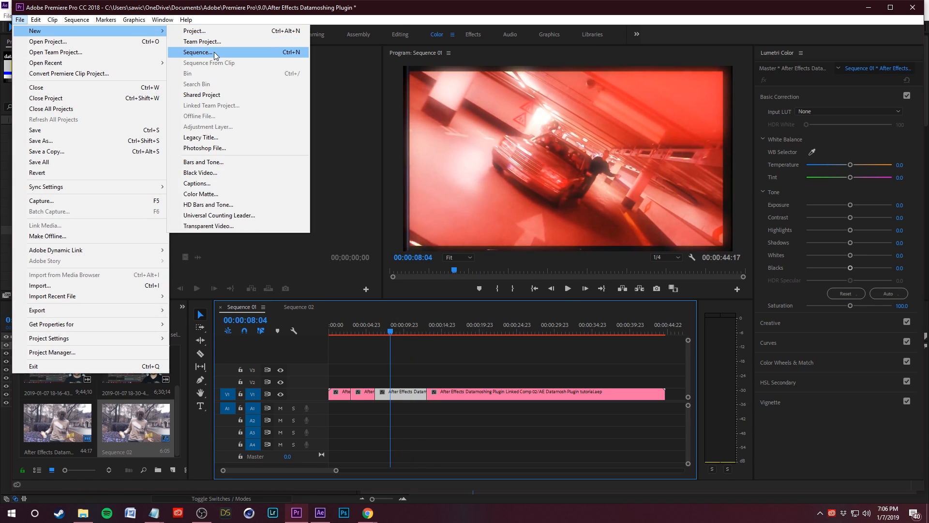
{"action": "left_click", "coordinate": [198, 52]}
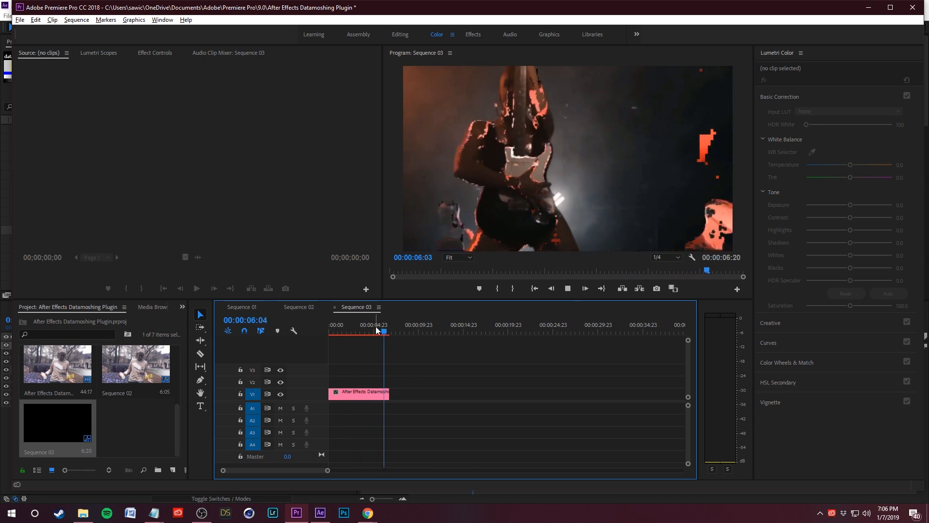
{"action": "left_click", "coordinate": [320, 513]}
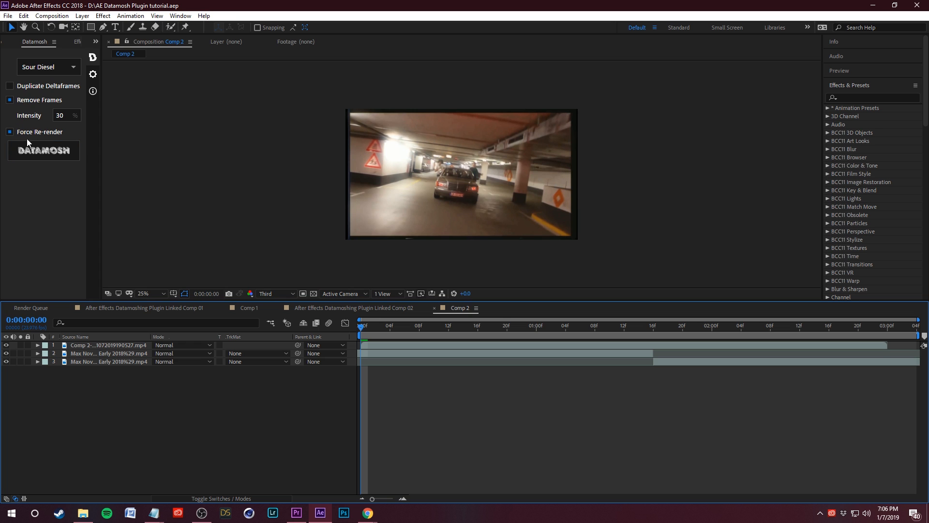
{"action": "mouse_move", "coordinate": [47, 141]}
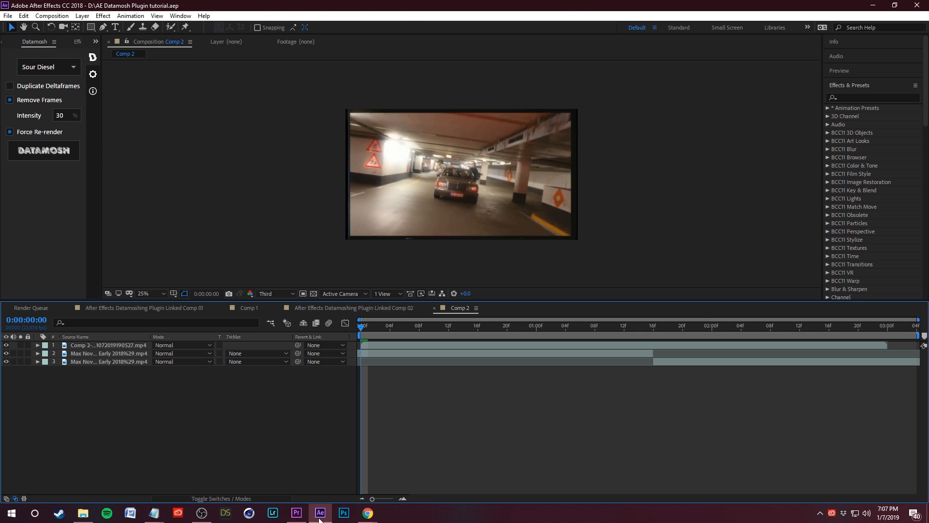
Step: Switch from Comp 2 back to Premiere Pro to reach Sequence 03's export options
{"action": "left_click", "coordinate": [296, 512]}
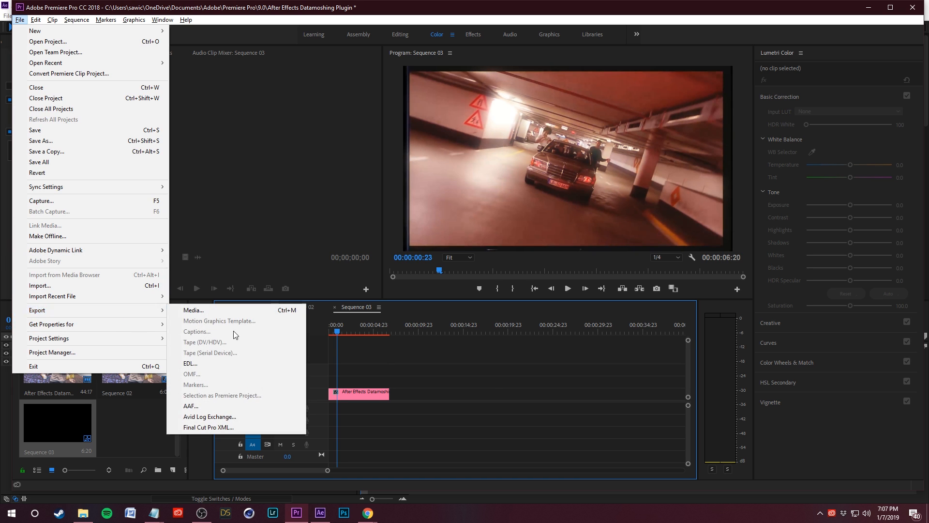
Step: Close the export menu, reopen Sequence 01, and return to After Effects Comp 1
{"action": "left_click", "coordinate": [501, 382]}
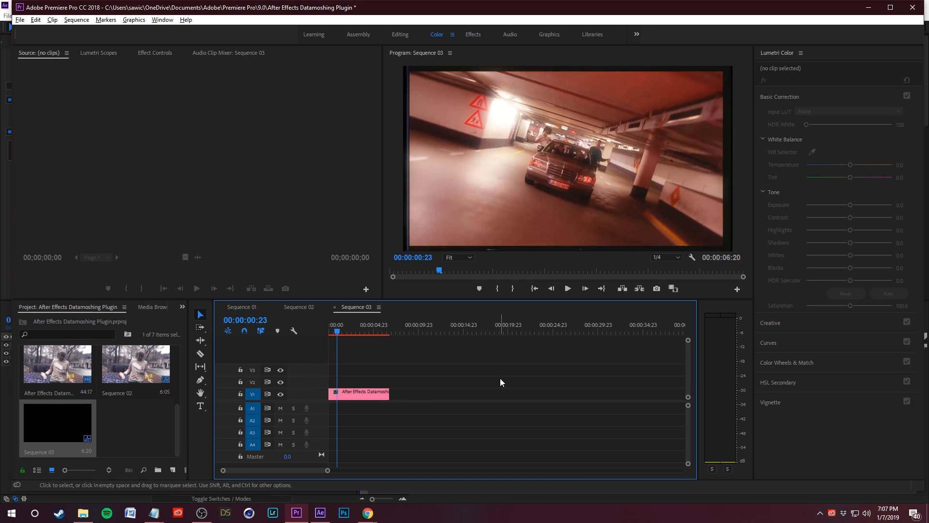
{"action": "left_click", "coordinate": [241, 307]}
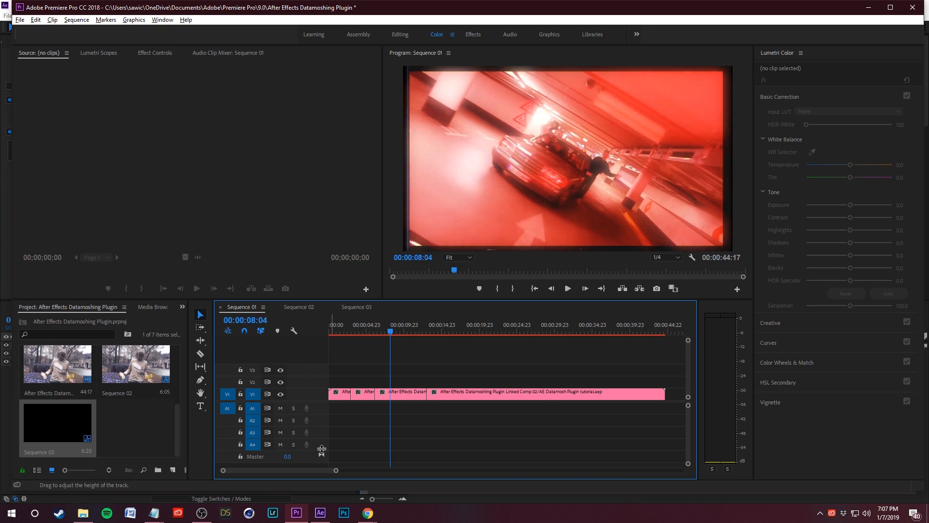
{"action": "left_click", "coordinate": [320, 512]}
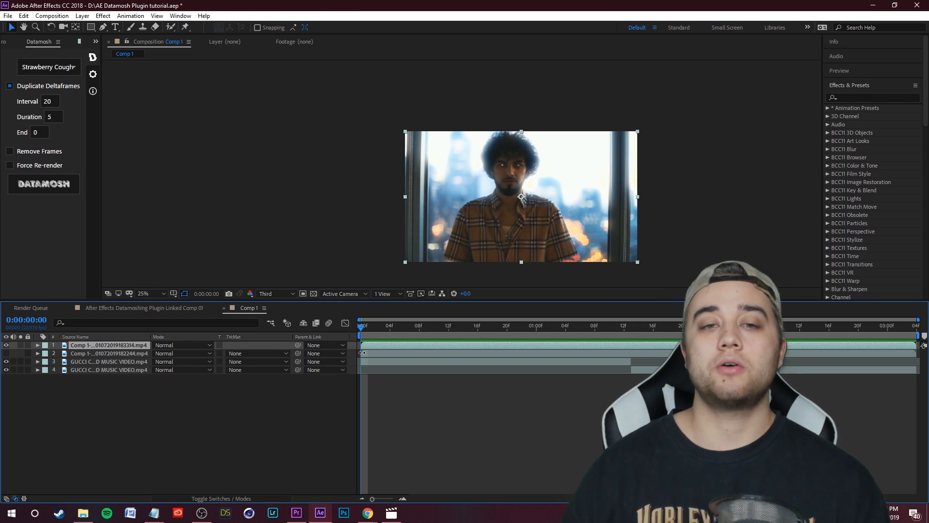
{"action": "left_click", "coordinate": [872, 325]}
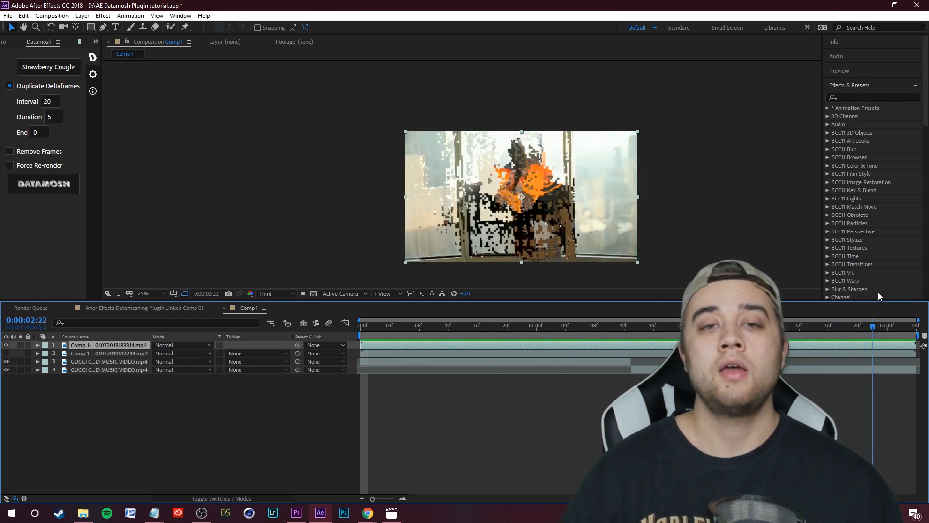